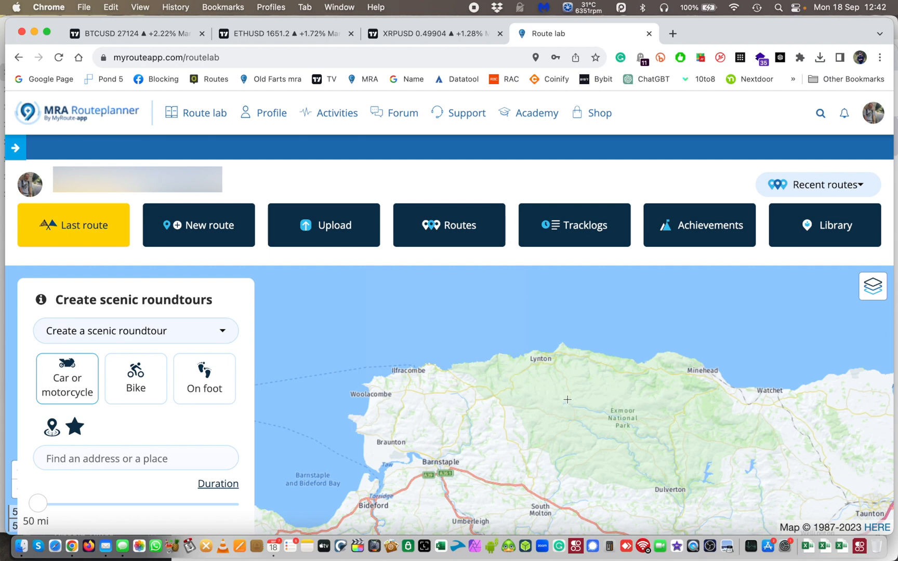
pyautogui.moveTo(580, 369)
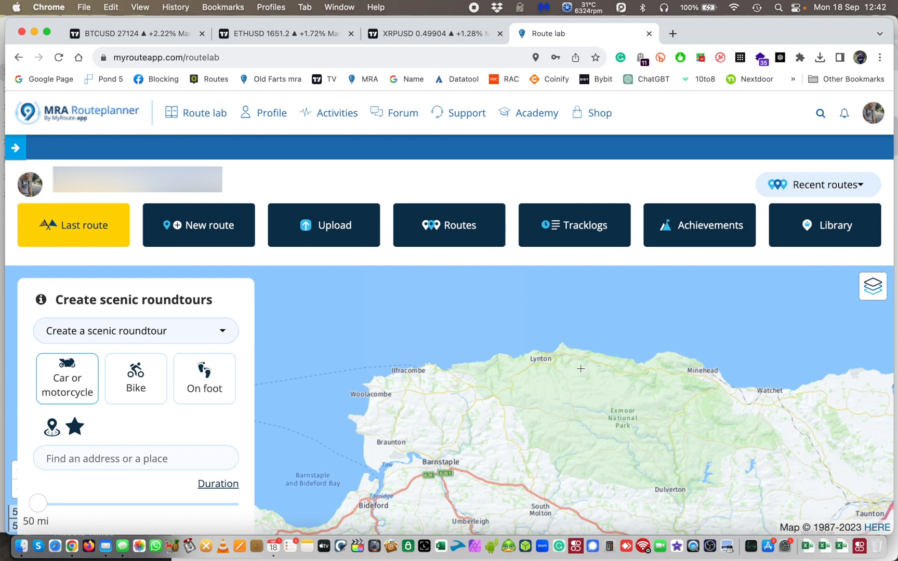
pyautogui.moveTo(574, 392)
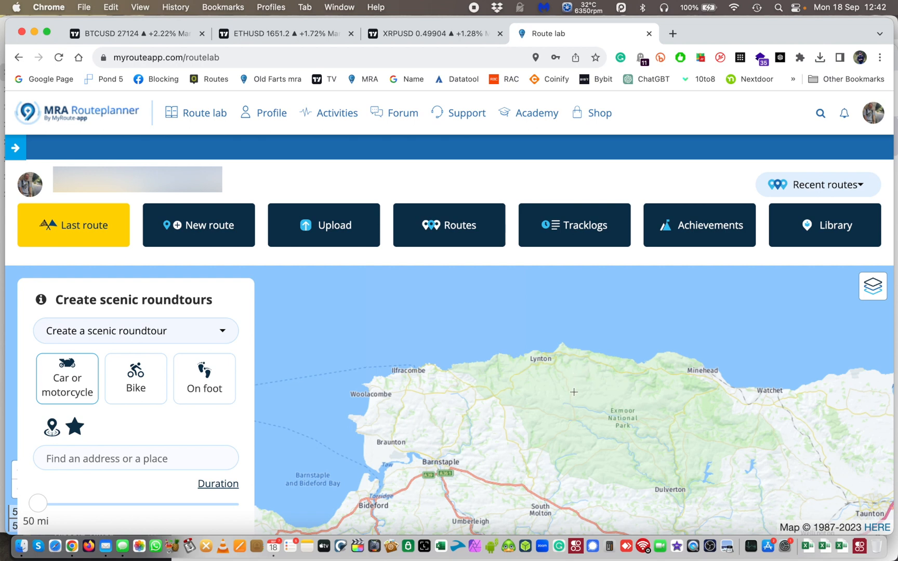
pyautogui.moveTo(570, 397)
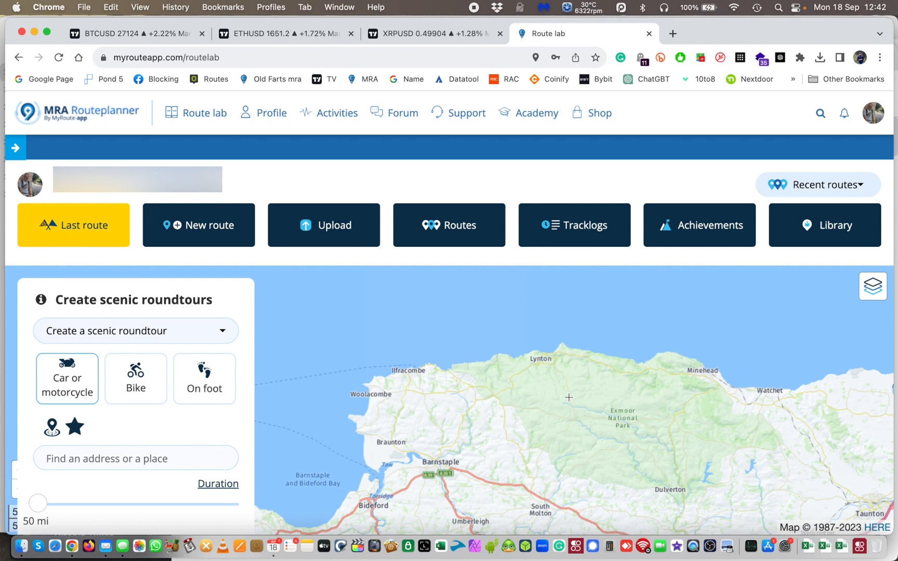
pyautogui.moveTo(563, 387)
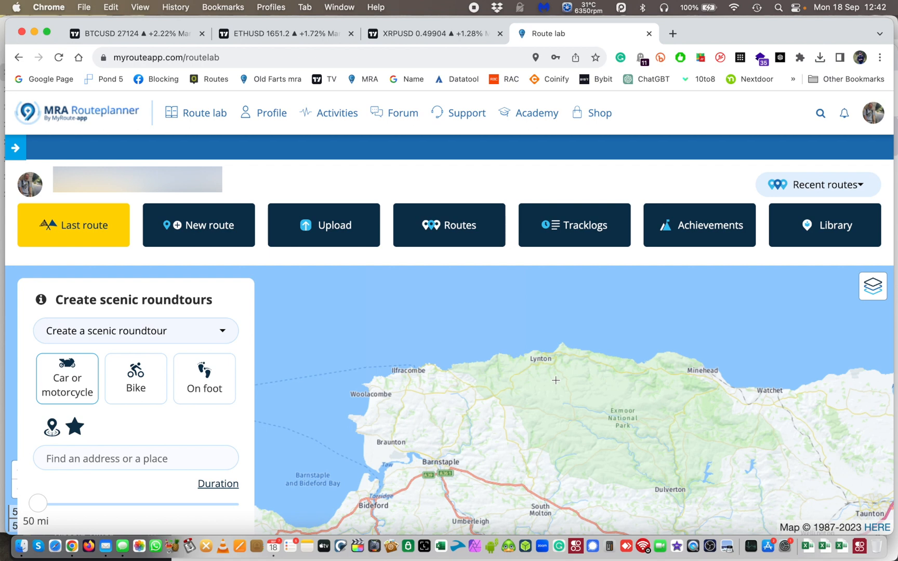
pyautogui.moveTo(552, 385)
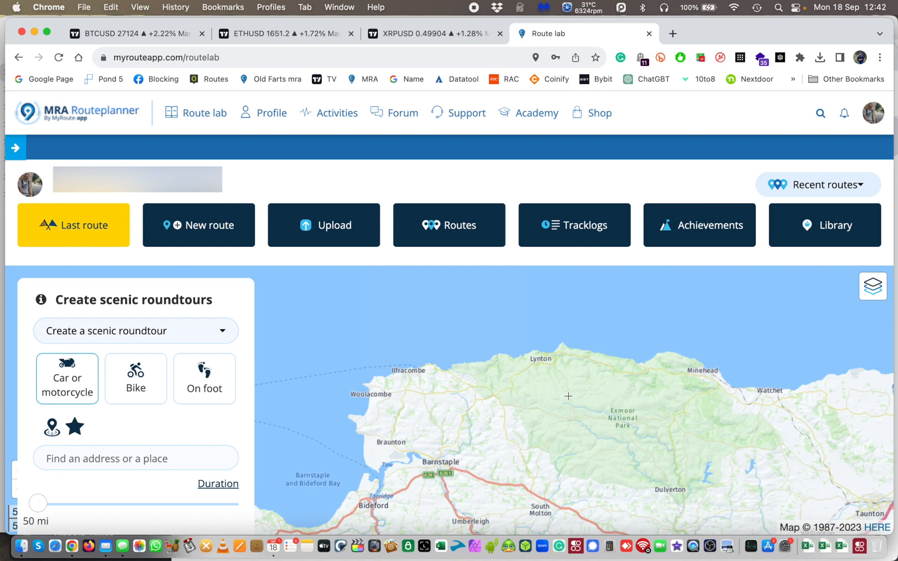
# Start a new private route with Motorcycle as the transport mode
pyautogui.click(199, 225)
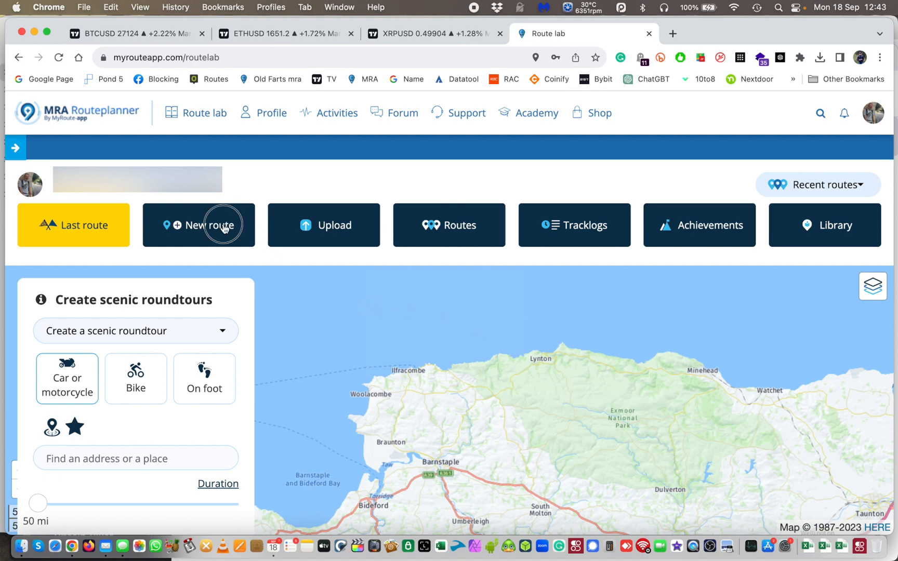
pyautogui.click(199, 224)
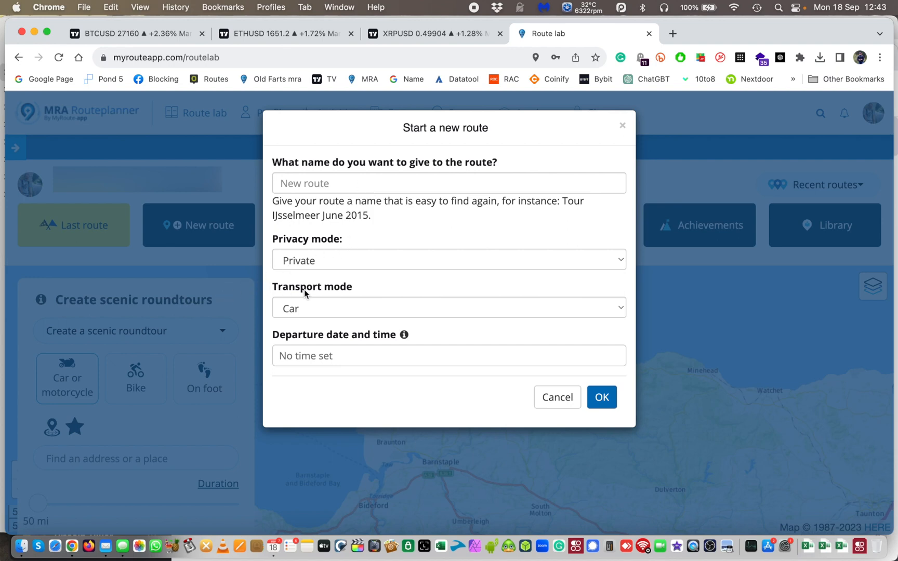
pyautogui.moveTo(313, 294)
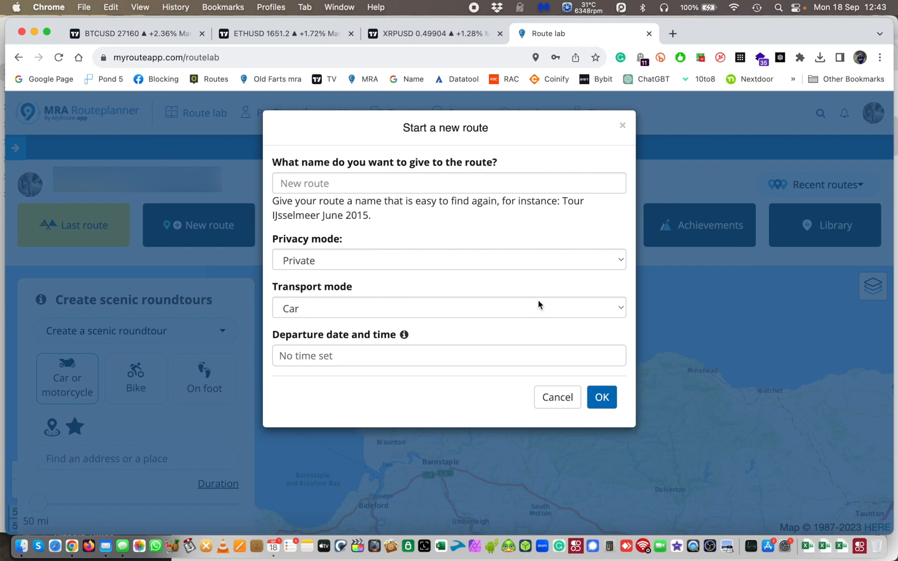
pyautogui.click(448, 307)
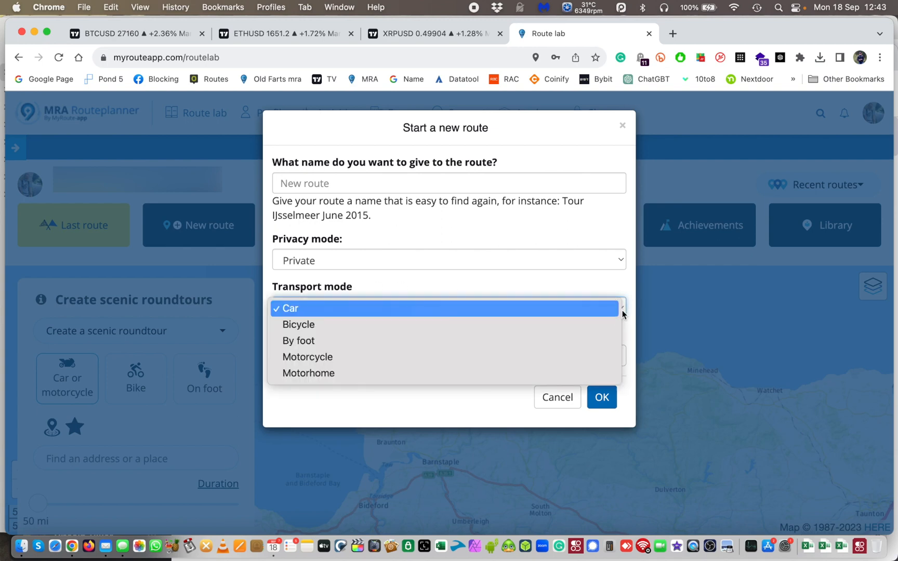
pyautogui.moveTo(526, 356)
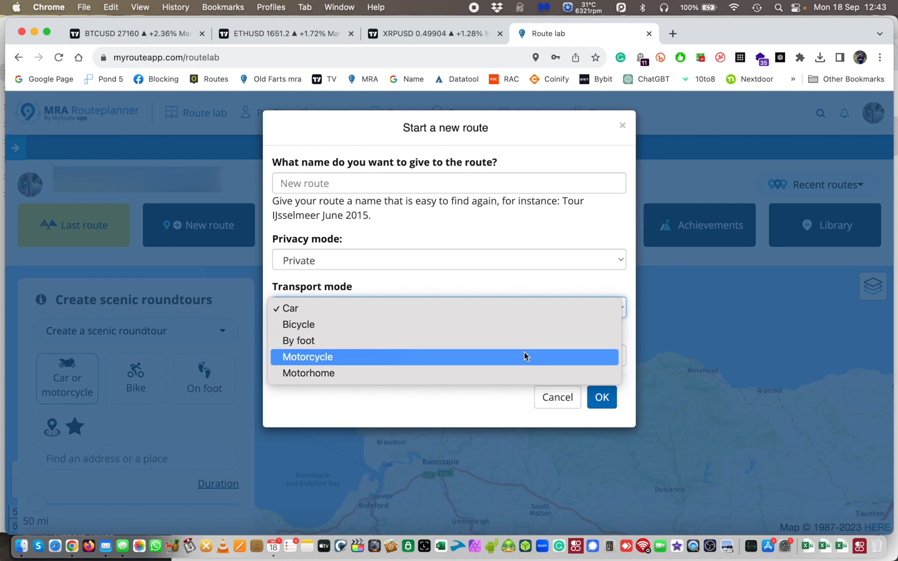
pyautogui.moveTo(514, 378)
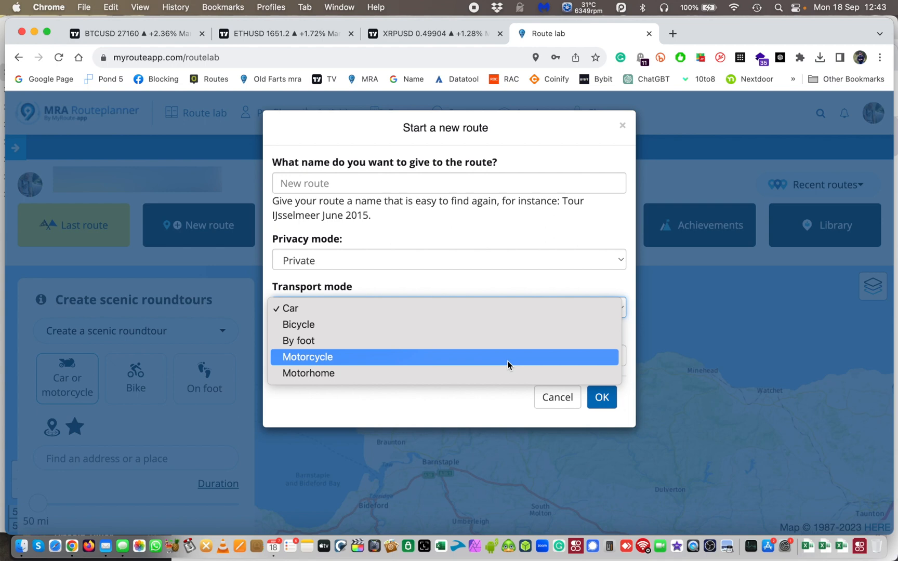
pyautogui.click(307, 356)
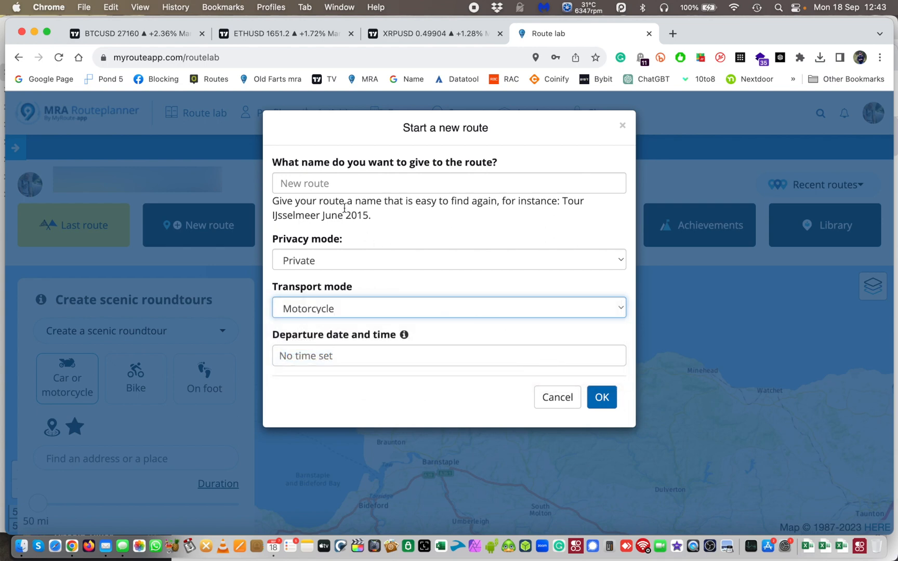
# Name the route 'Test Split Route 1' and confirm its creation
pyautogui.click(448, 183)
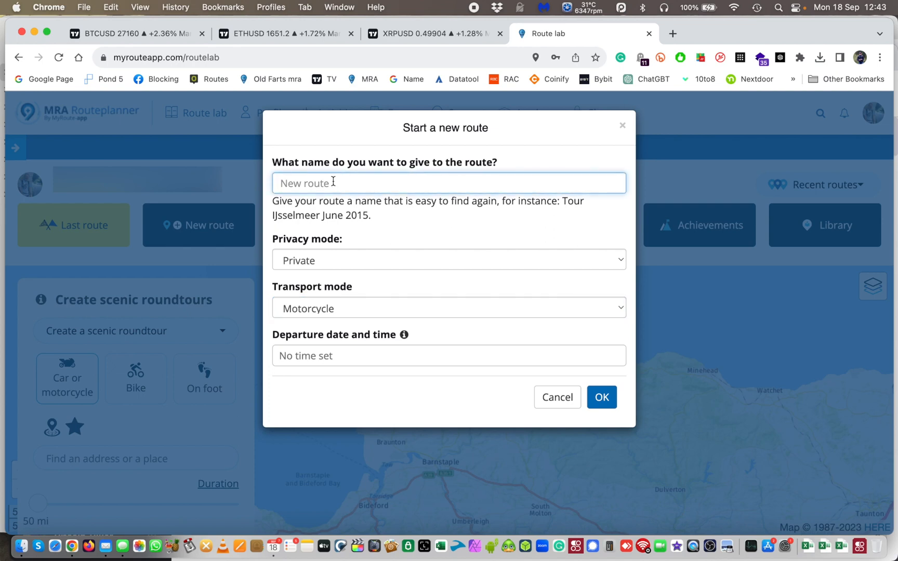
pyautogui.write('Test S')
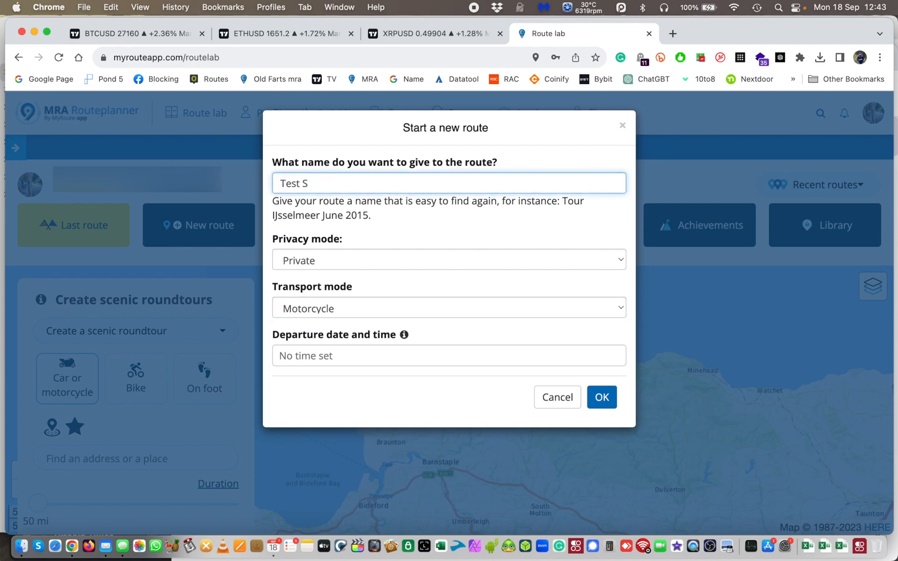
pyautogui.write('plit')
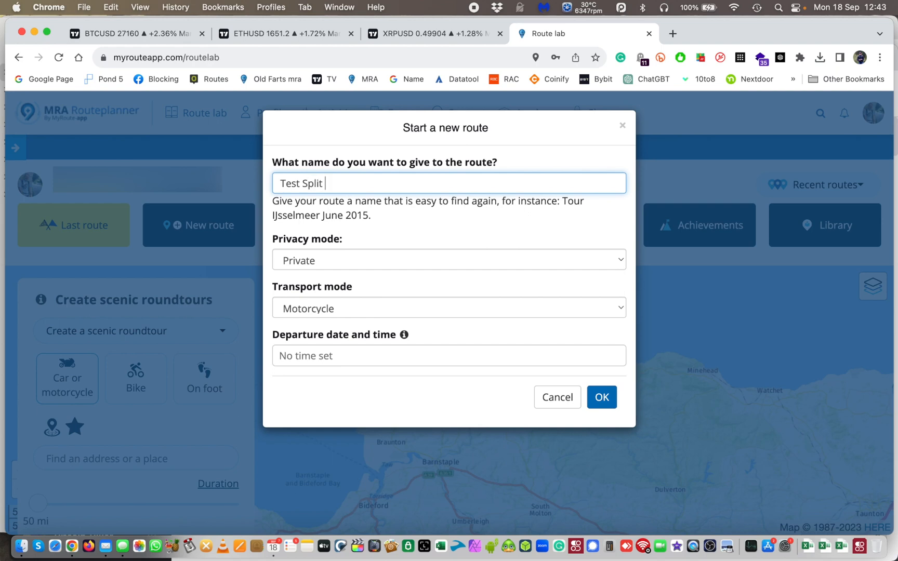
pyautogui.write('Route 1')
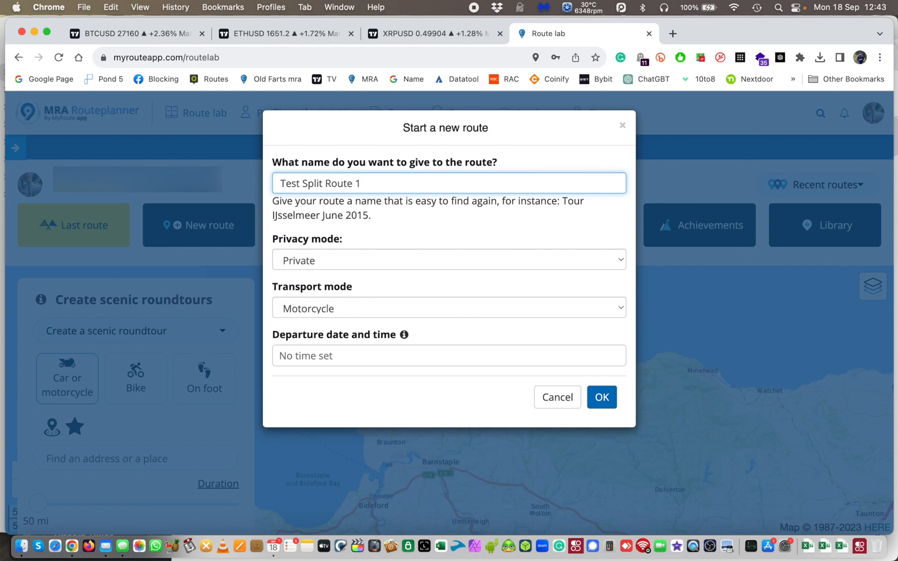
pyautogui.click(602, 397)
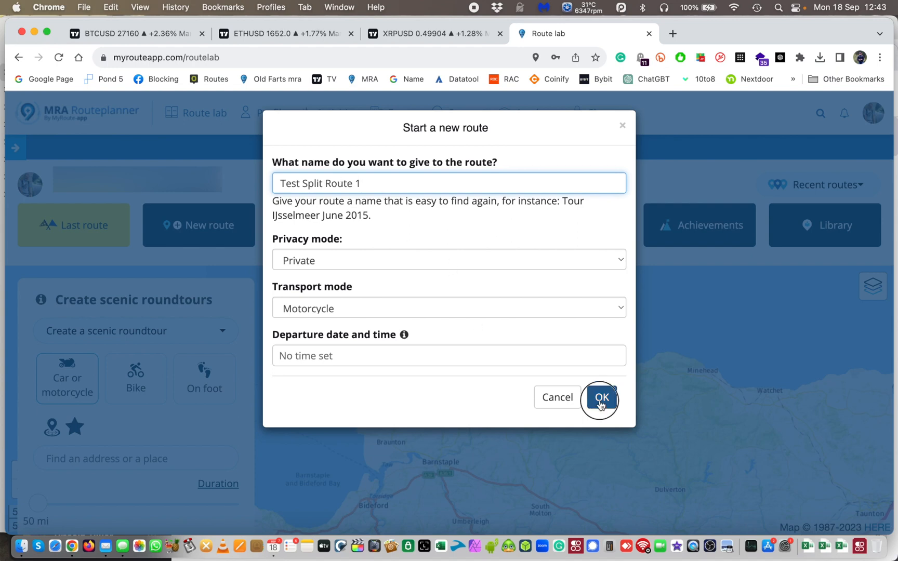
# Place the starting waypoint at Tors Park, Lynmouth on the map
pyautogui.click(601, 397)
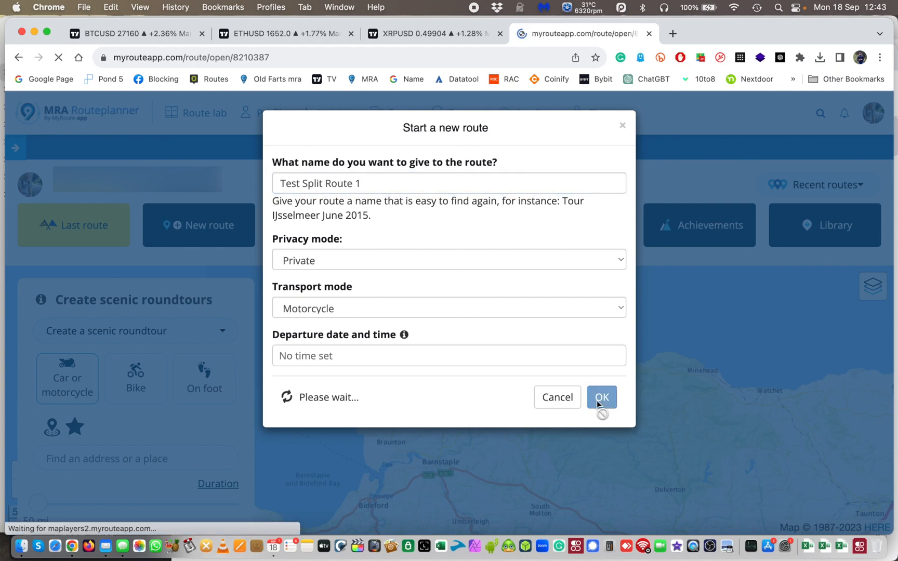
pyautogui.click(601, 397)
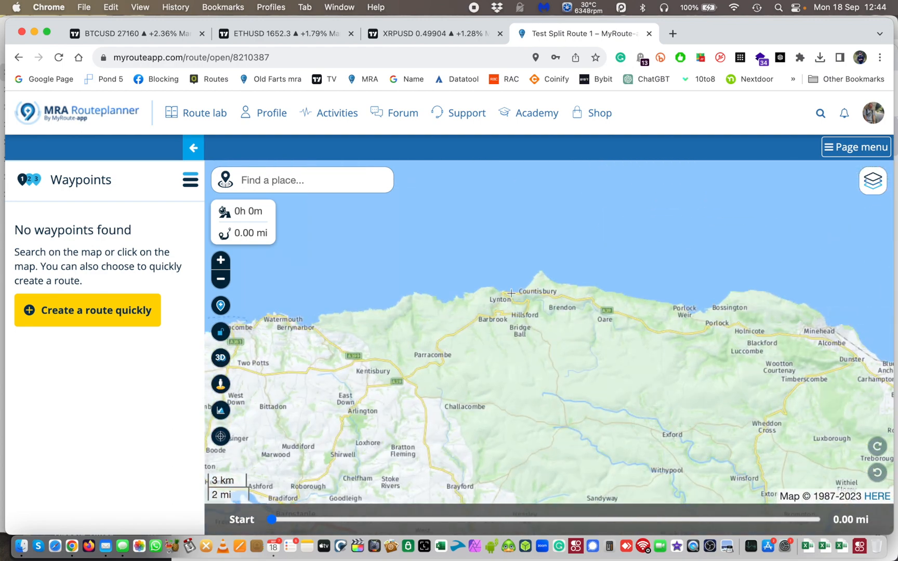
pyautogui.click(510, 291)
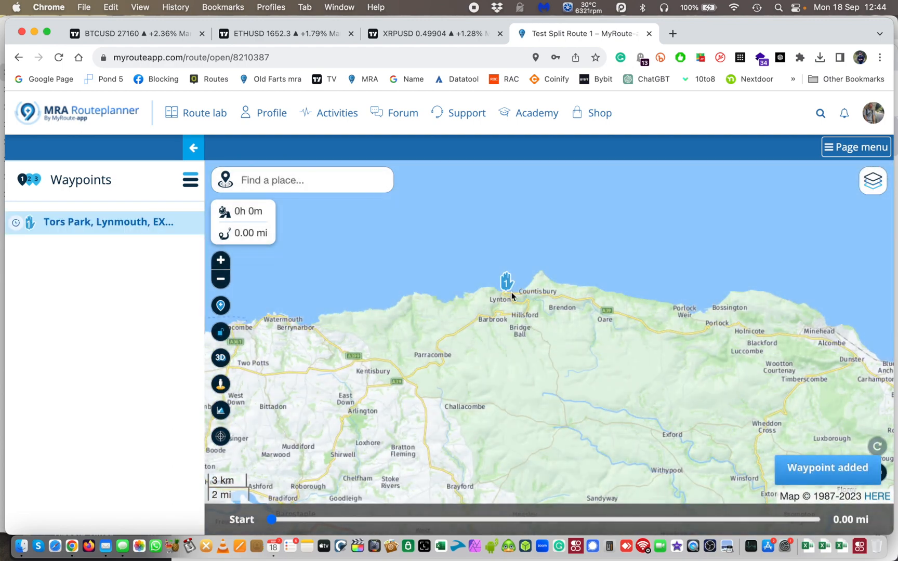
# Add Glasgow, Scotland as the destination via place search, giving 443.62 miles, 7h 23m
pyautogui.click(300, 180)
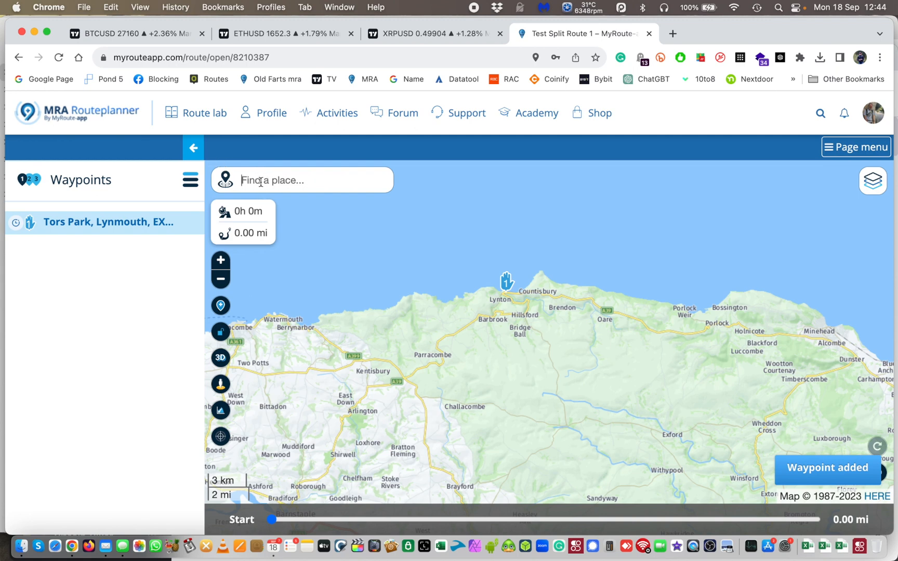
pyautogui.write('gl')
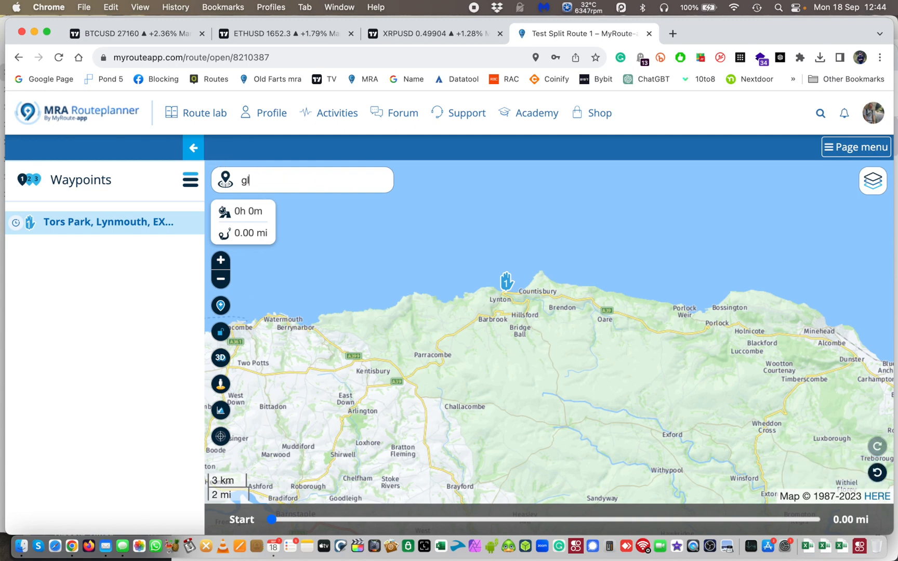
pyautogui.write('lasgow')
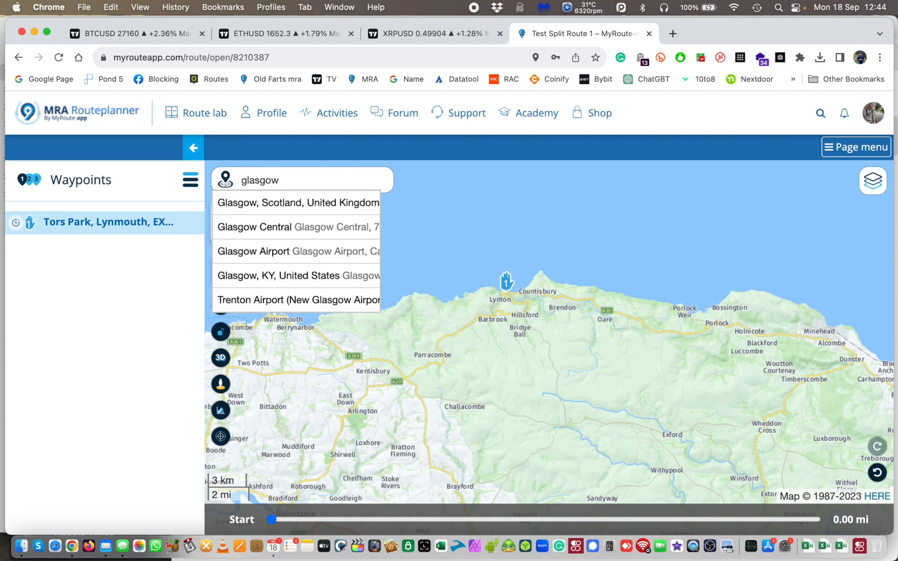
pyautogui.click(295, 203)
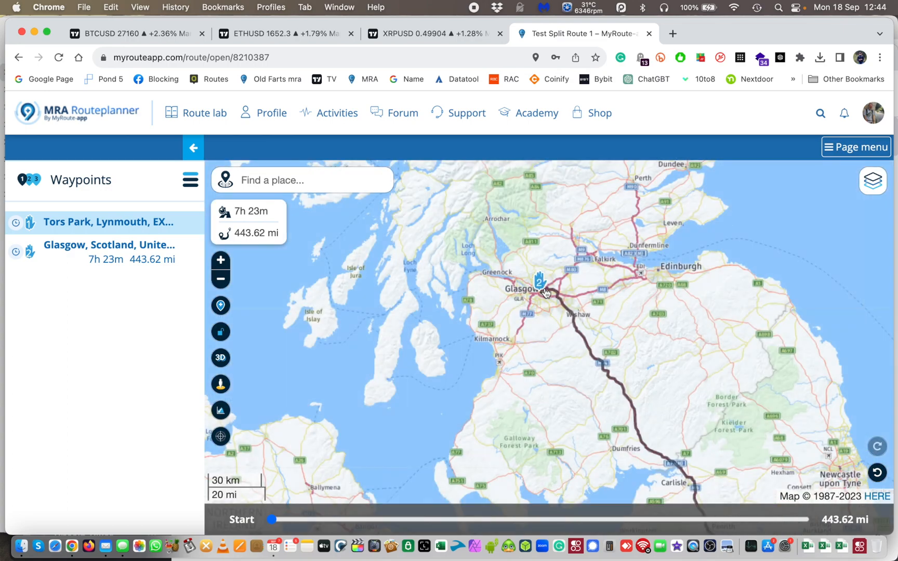
pyautogui.click(220, 279)
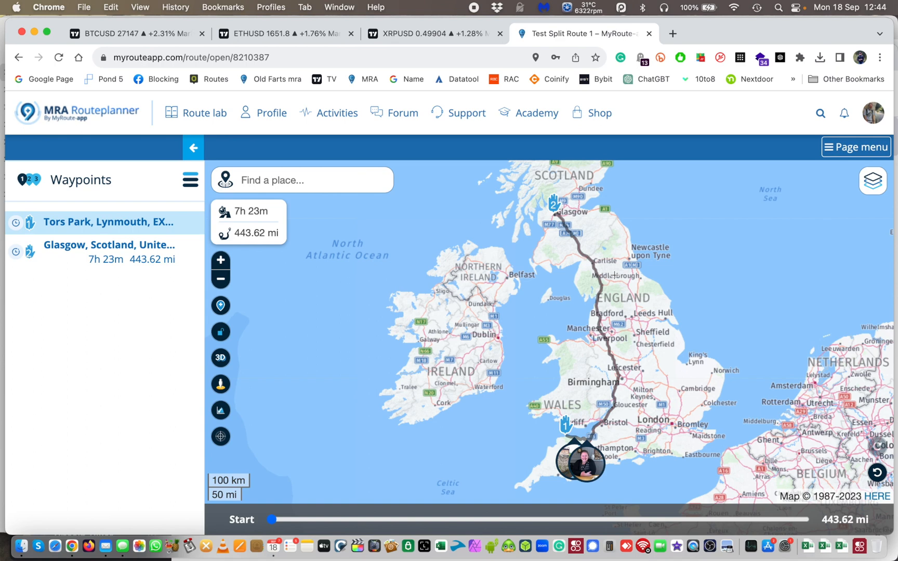
pyautogui.moveTo(769, 280)
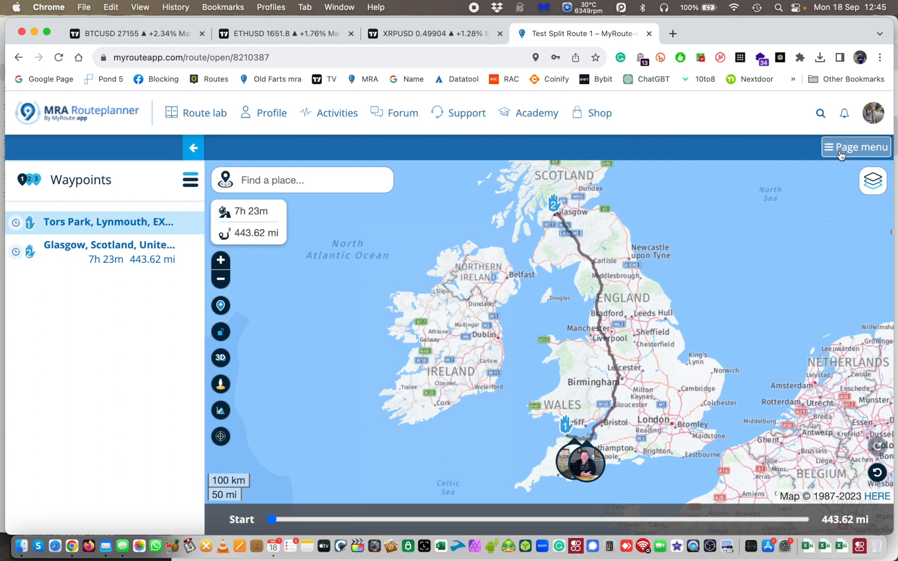
pyautogui.click(855, 147)
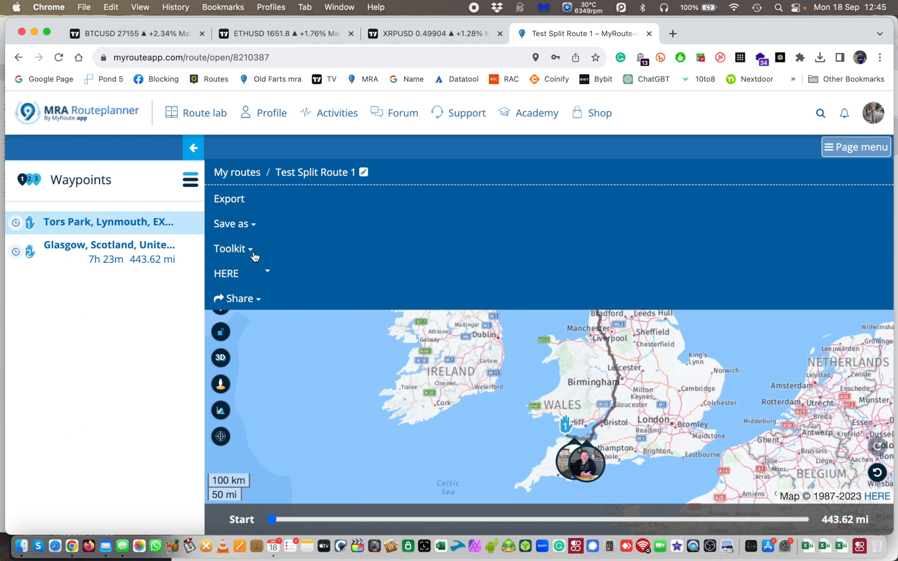
pyautogui.click(232, 248)
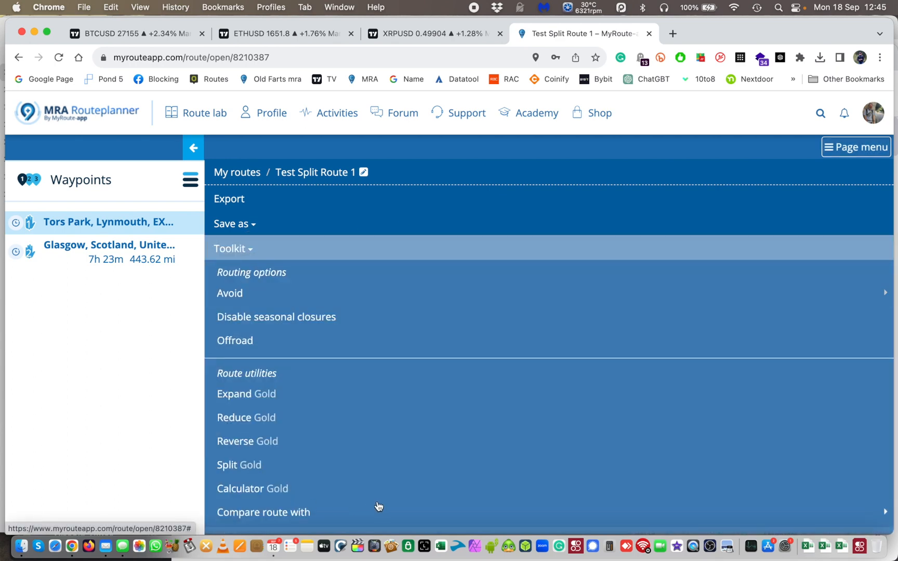
pyautogui.click(233, 394)
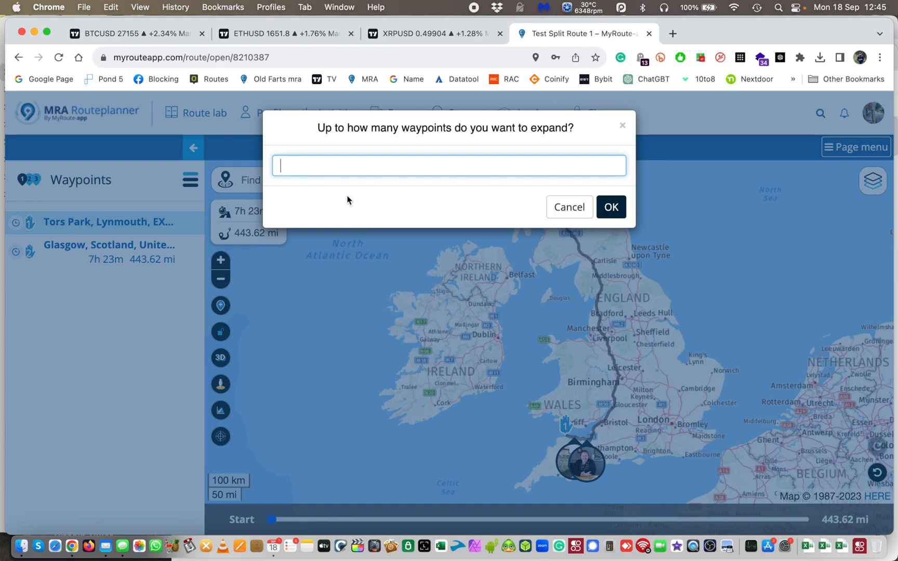
pyautogui.write('20')
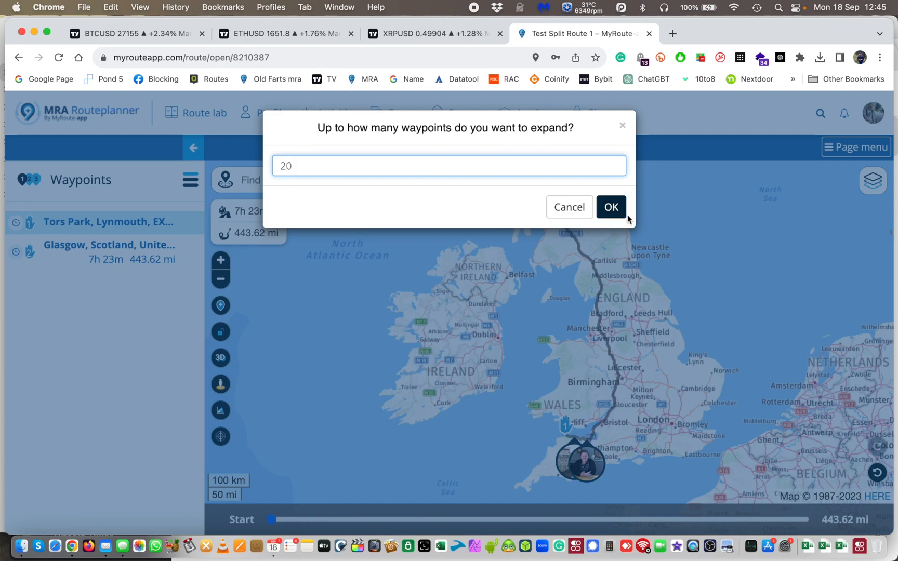
pyautogui.click(610, 206)
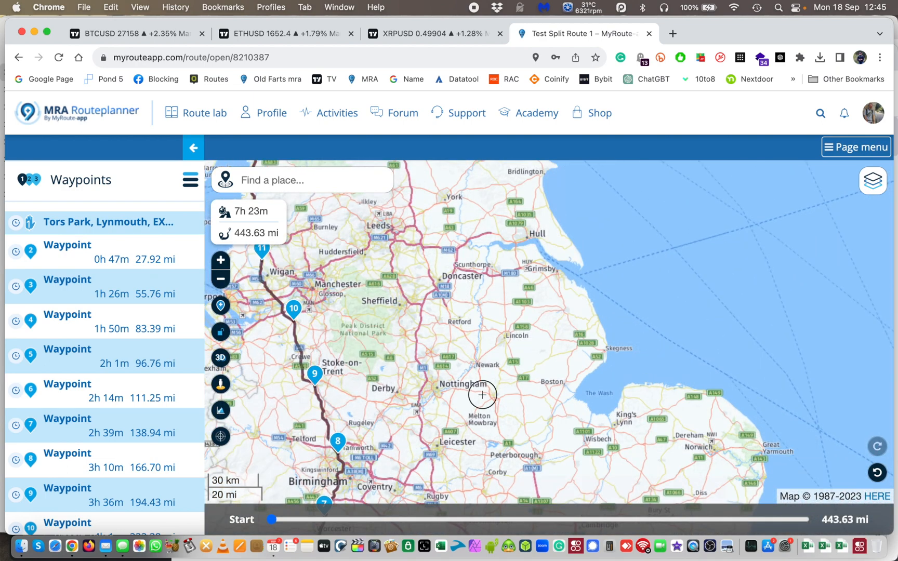
# Pan north to extend the route past Windermere, then bring the whole 461.76-mile route into view
pyautogui.moveTo(481, 394); pyautogui.dragTo(625, 355)
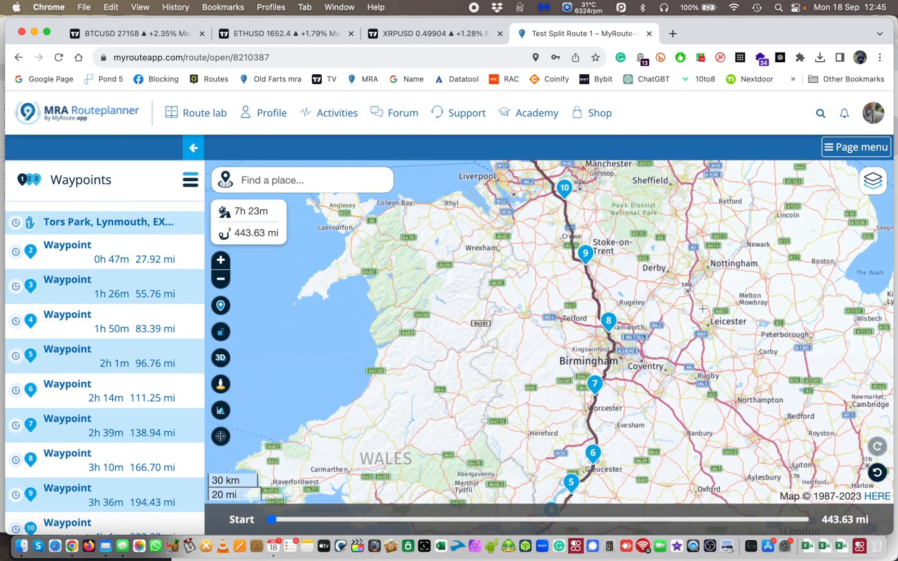
pyautogui.moveTo(593, 255)
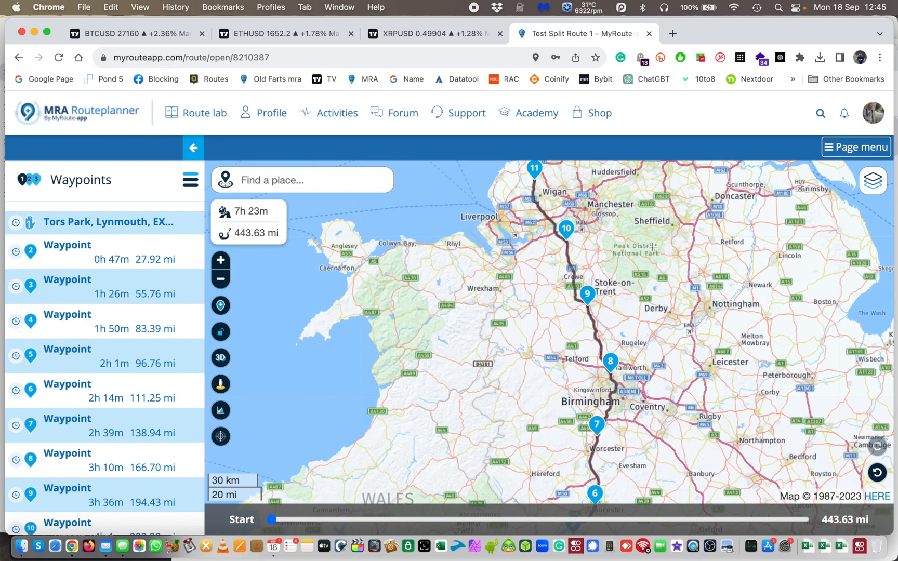
pyautogui.moveTo(653, 236)
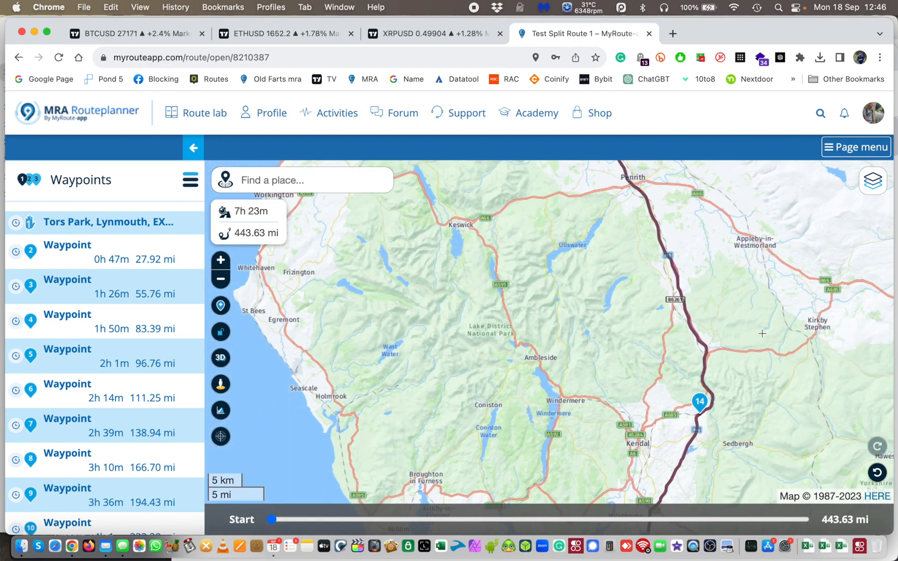
pyautogui.moveTo(803, 414)
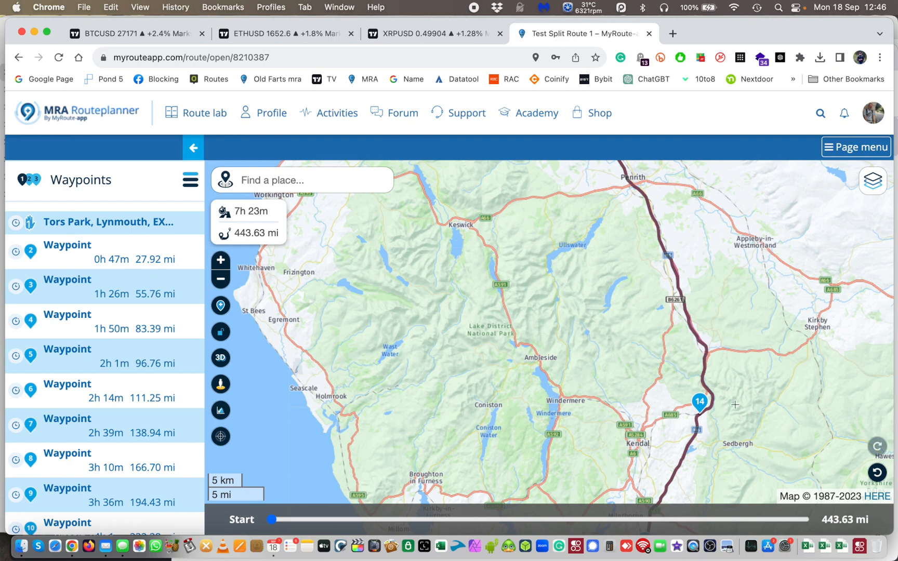
pyautogui.moveTo(540, 457)
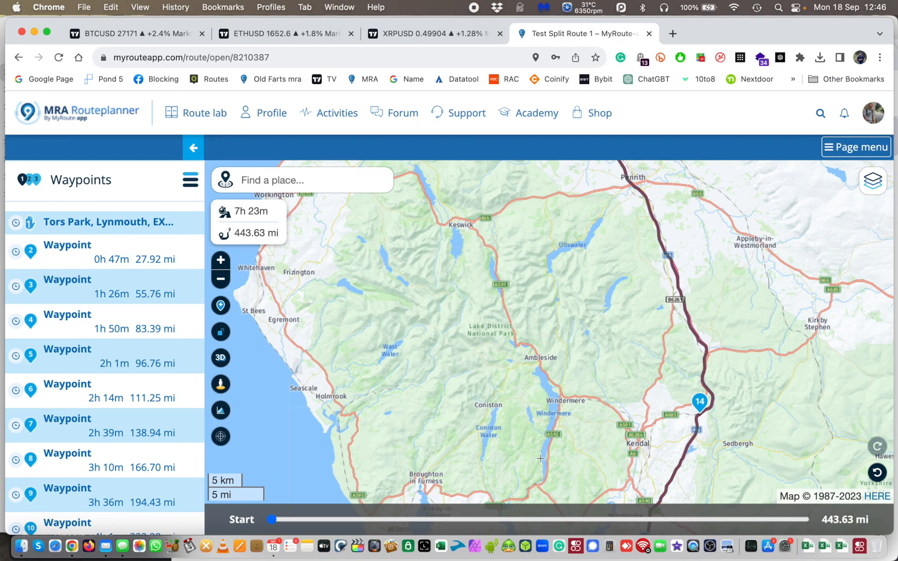
pyautogui.moveTo(733, 436)
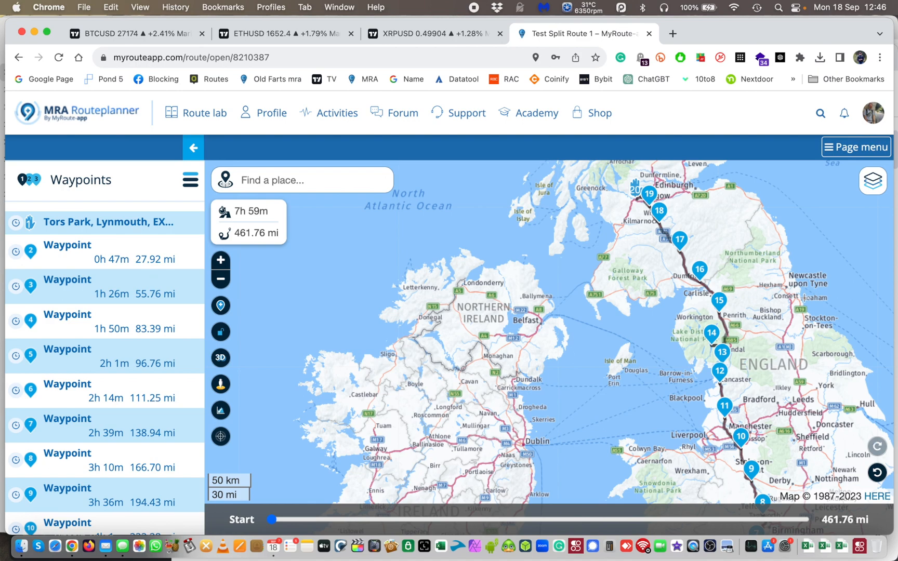
pyautogui.moveTo(770, 371)
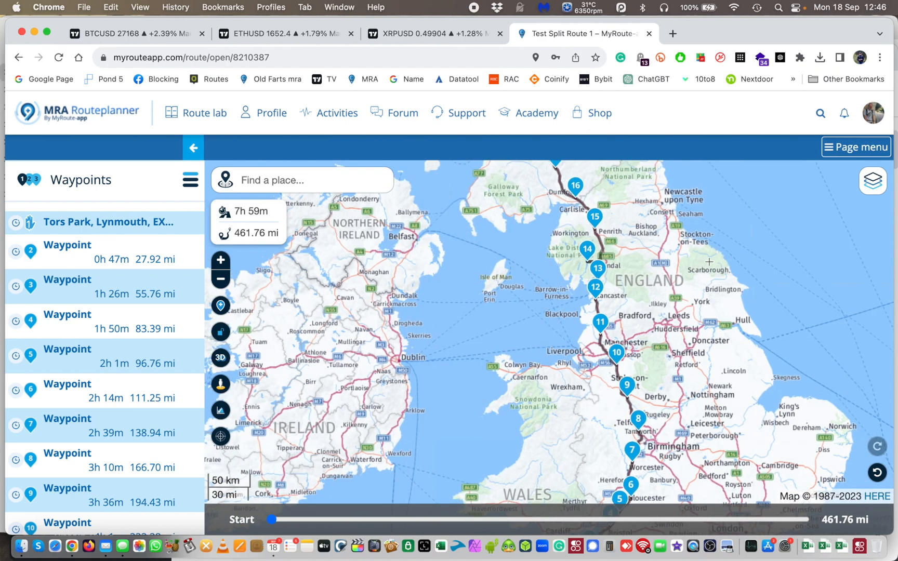
pyautogui.moveTo(743, 377)
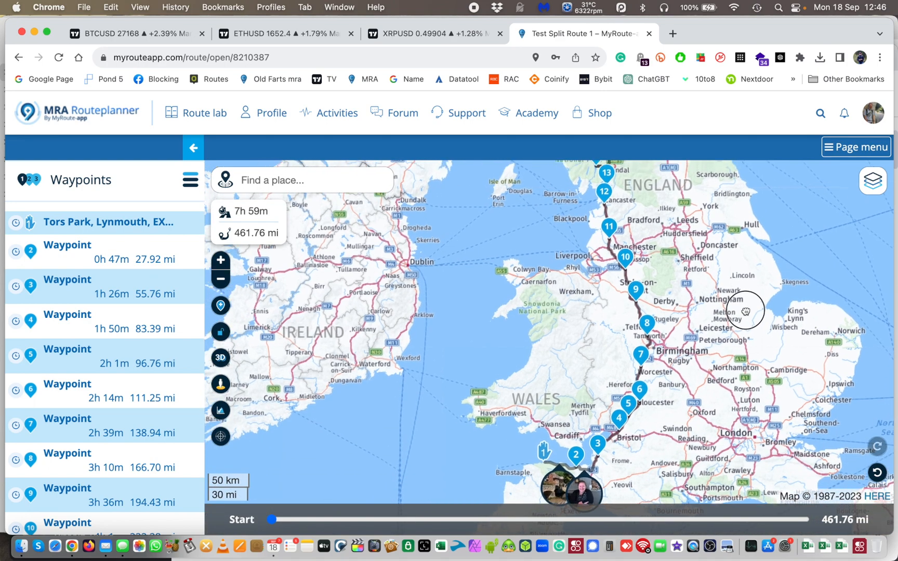
pyautogui.moveTo(744, 309); pyautogui.dragTo(744, 380)
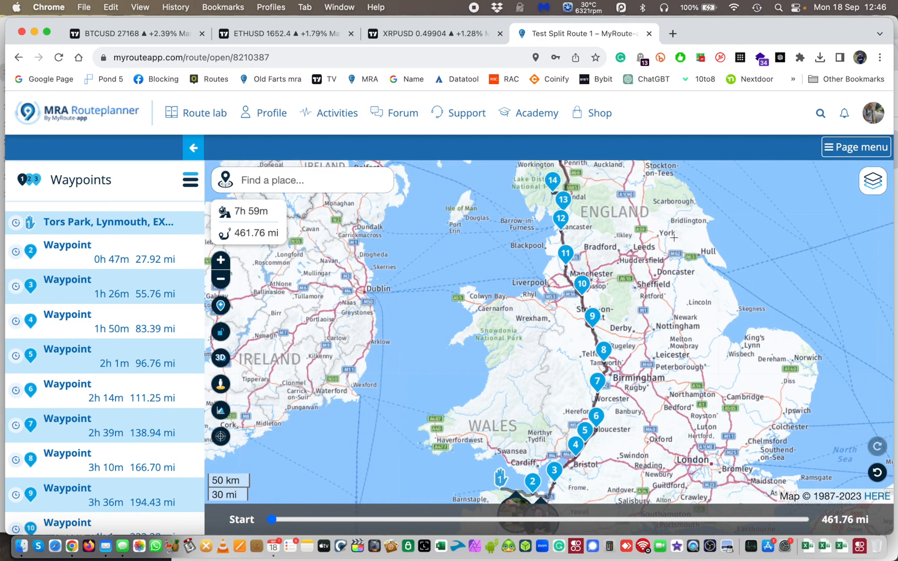
# Start the Split tool from the route's Page menu Toolkit
pyautogui.click(856, 148)
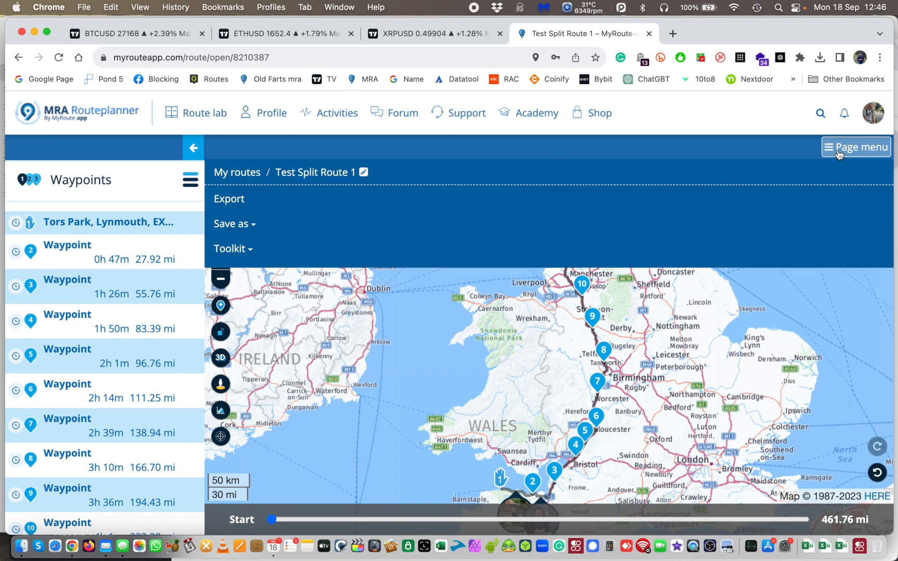
pyautogui.click(231, 249)
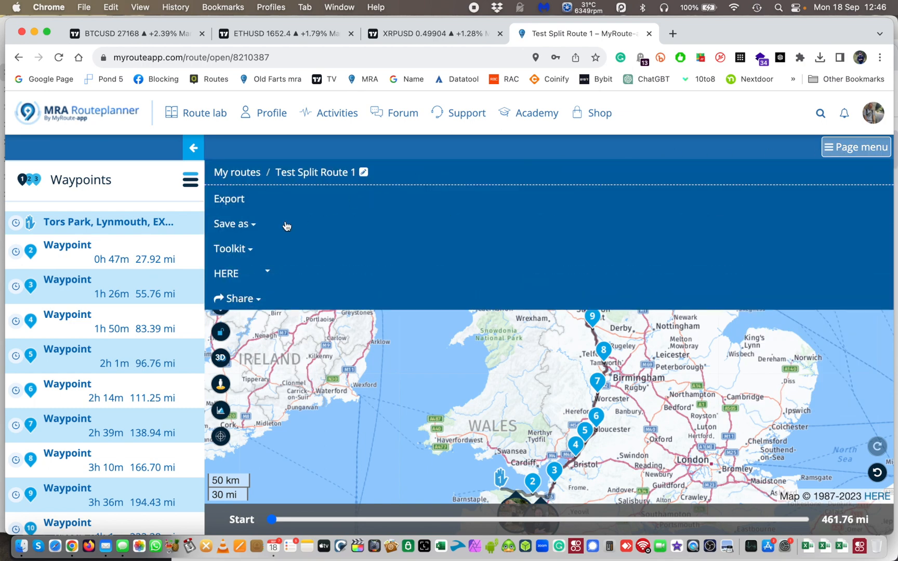
pyautogui.click(232, 248)
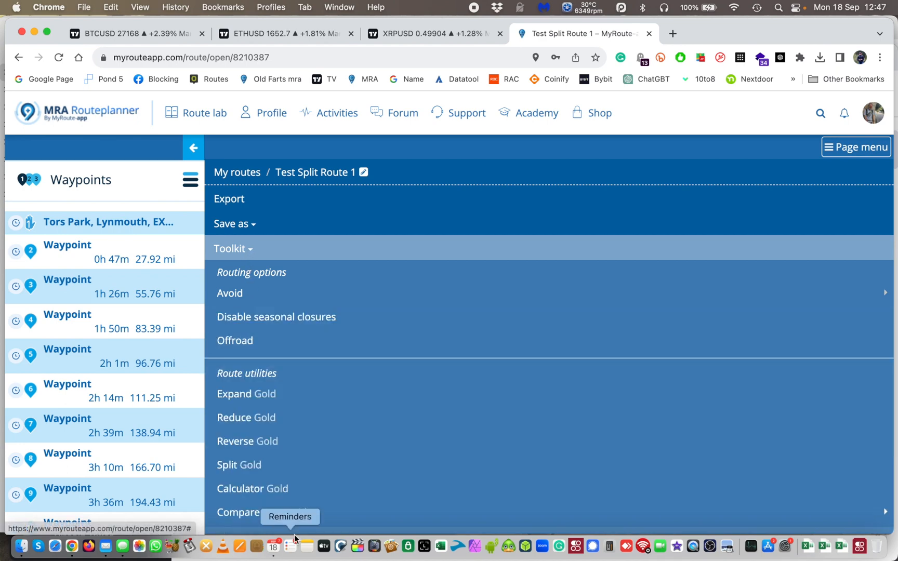
pyautogui.moveTo(228, 470)
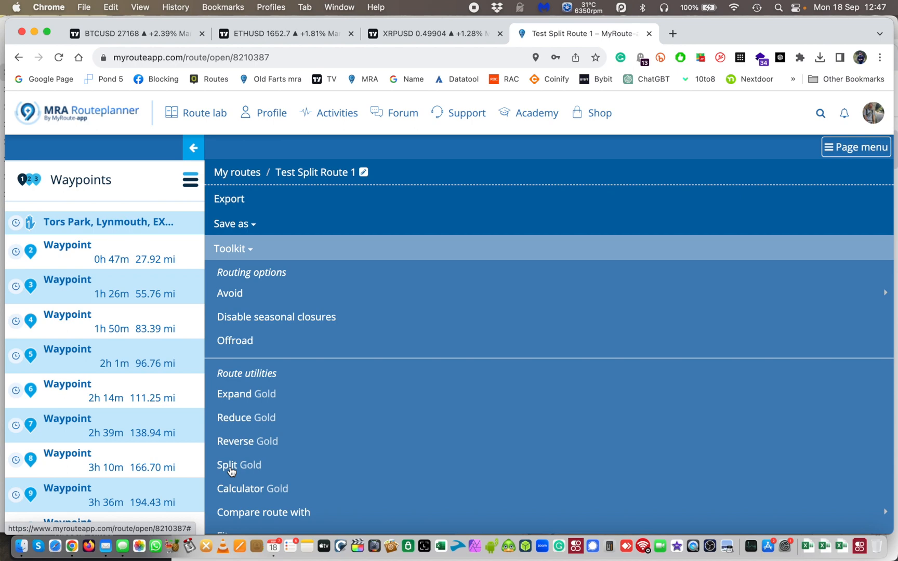
pyautogui.click(230, 465)
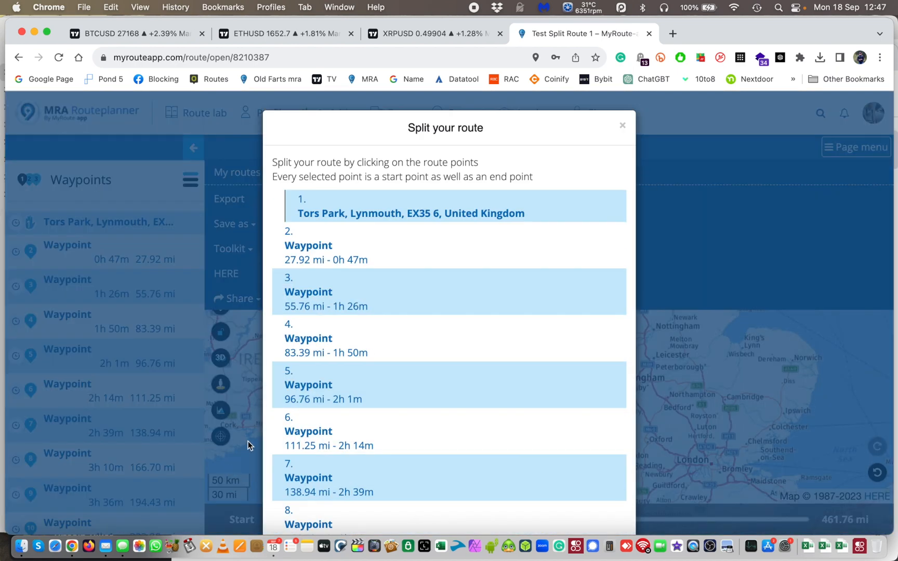
# Mark waypoints 9 and 14 (Rayrigg Road, Windermere) as split points for three new routes
pyautogui.click(421, 213)
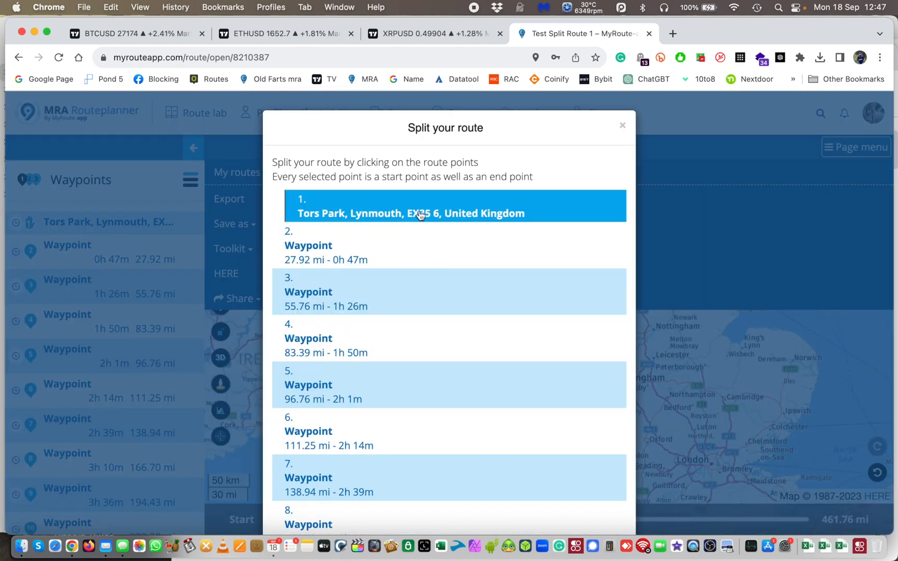
pyautogui.click(435, 359)
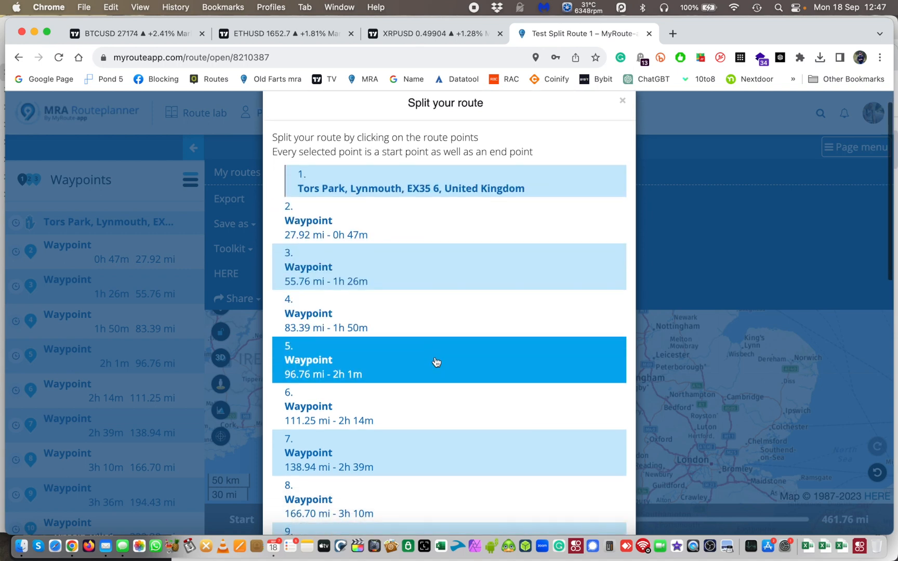
pyautogui.scroll(-3)
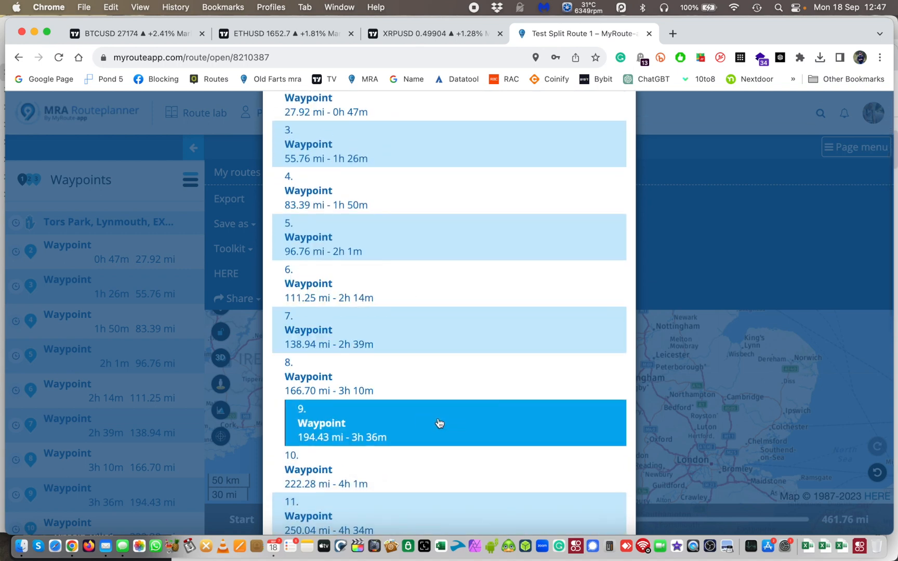
pyautogui.scroll(-3)
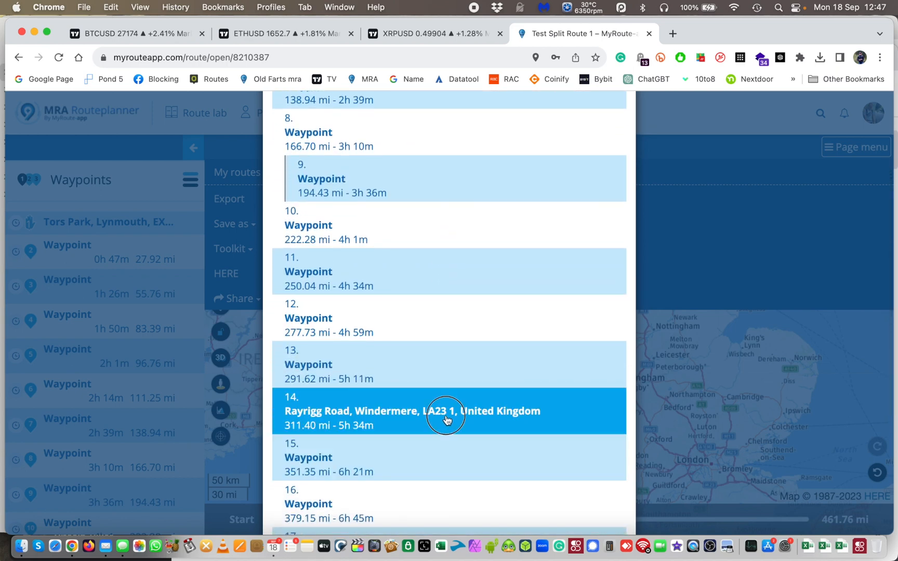
pyautogui.scroll(-3)
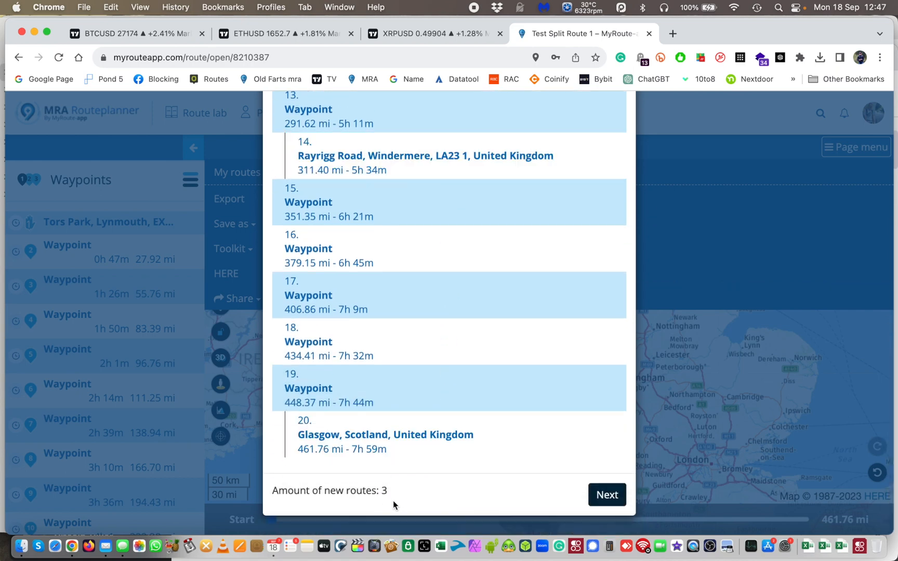
pyautogui.moveTo(408, 508)
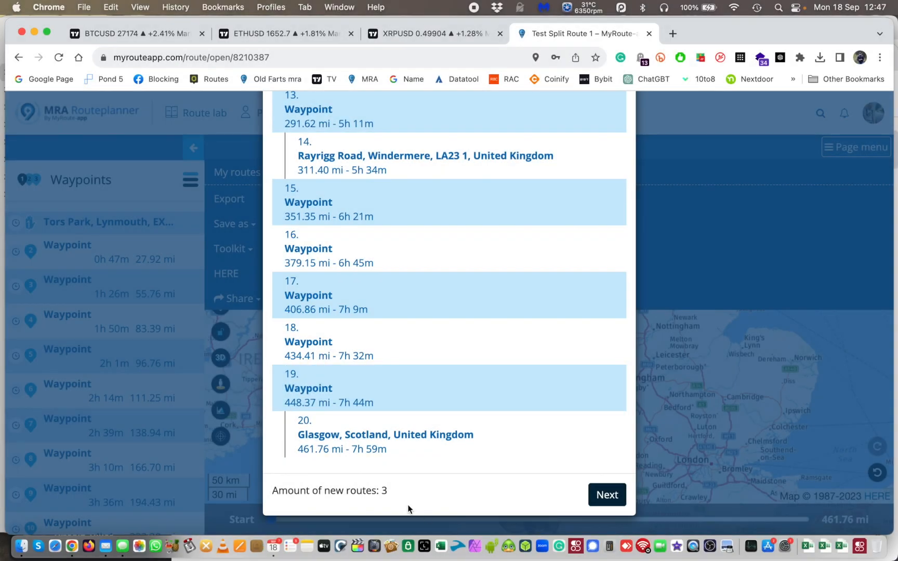
pyautogui.moveTo(368, 495)
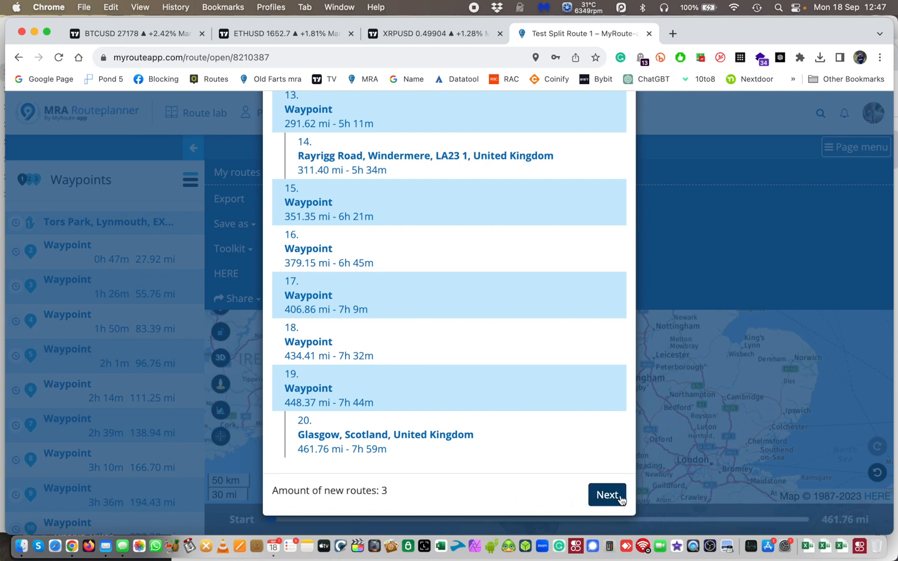
# Confirm the split points and name the three sections Day 1, Day 2 and Day 3
pyautogui.click(607, 494)
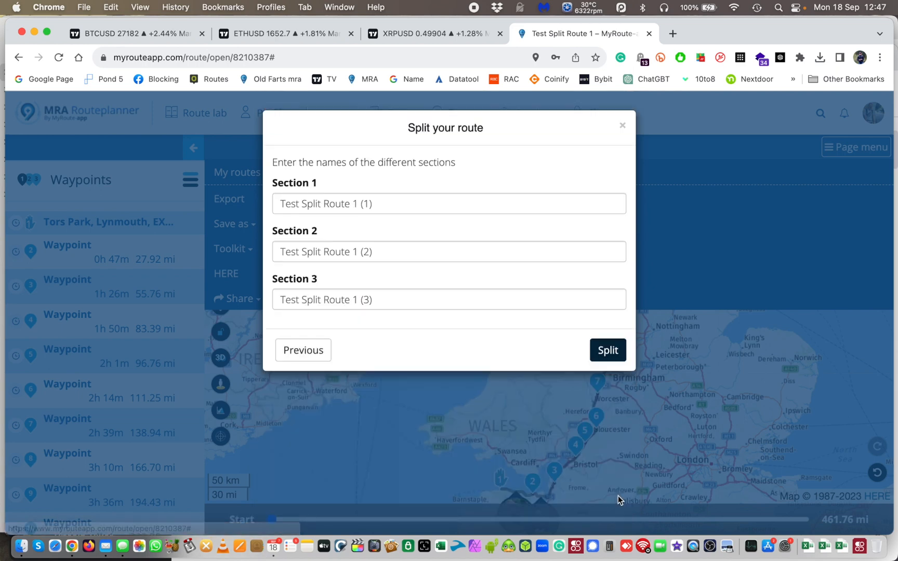
pyautogui.click(373, 203)
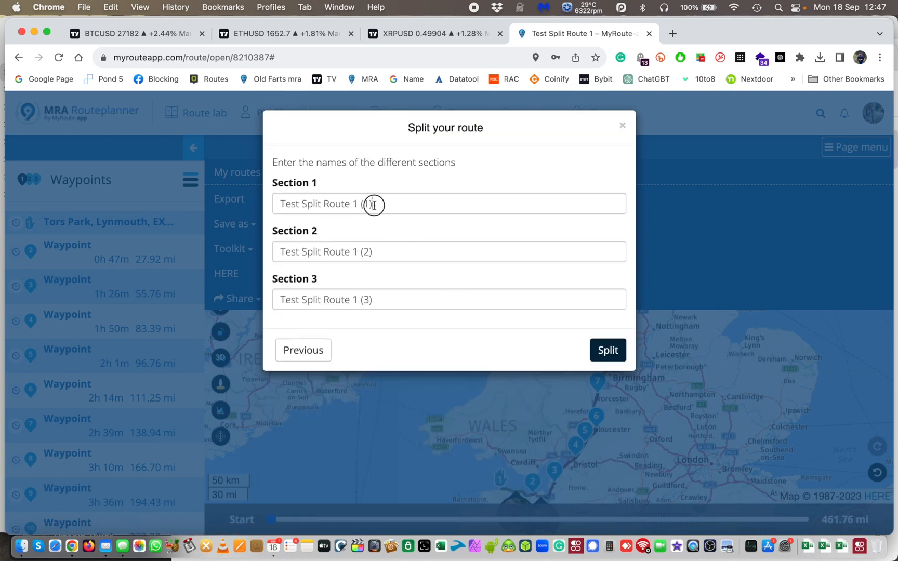
pyautogui.write('Day 1')
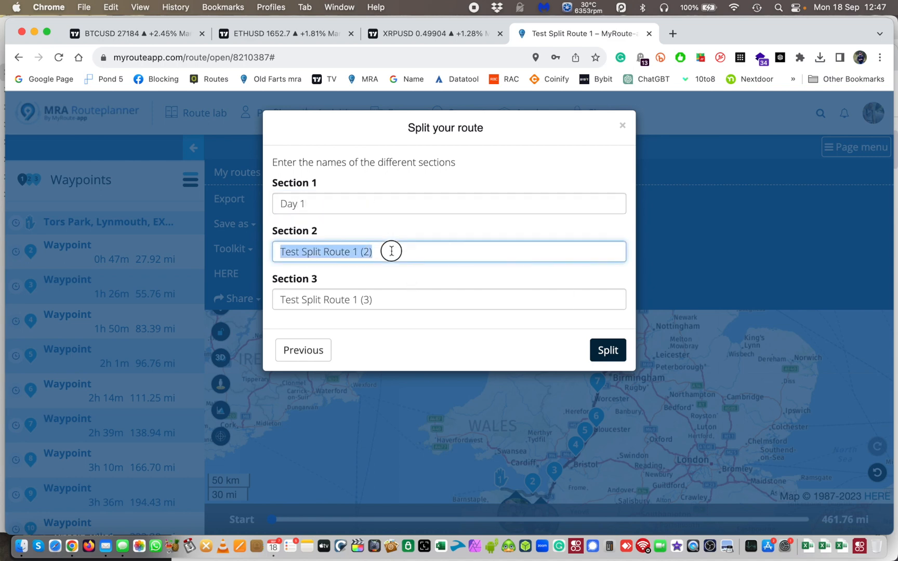
pyautogui.write('Day')
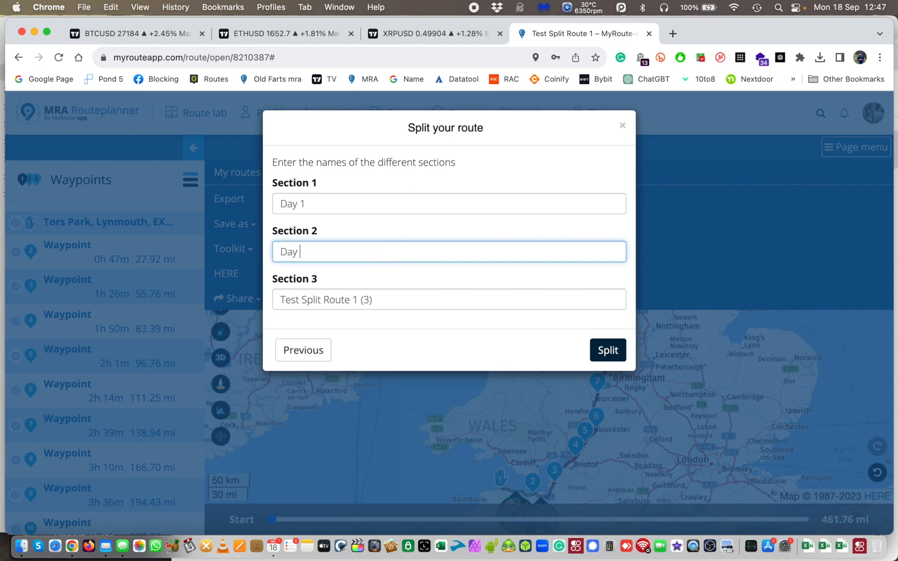
pyautogui.write('2')
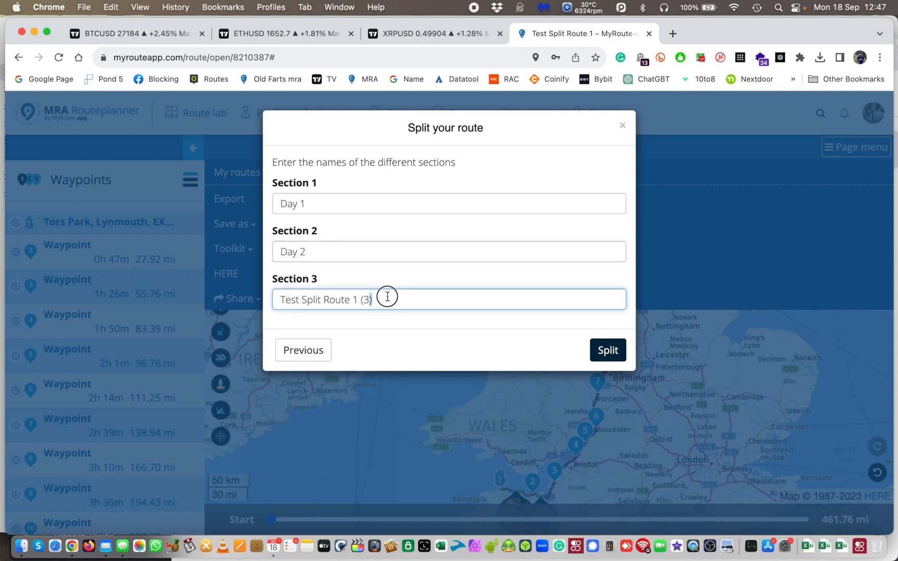
pyautogui.write('Day 3')
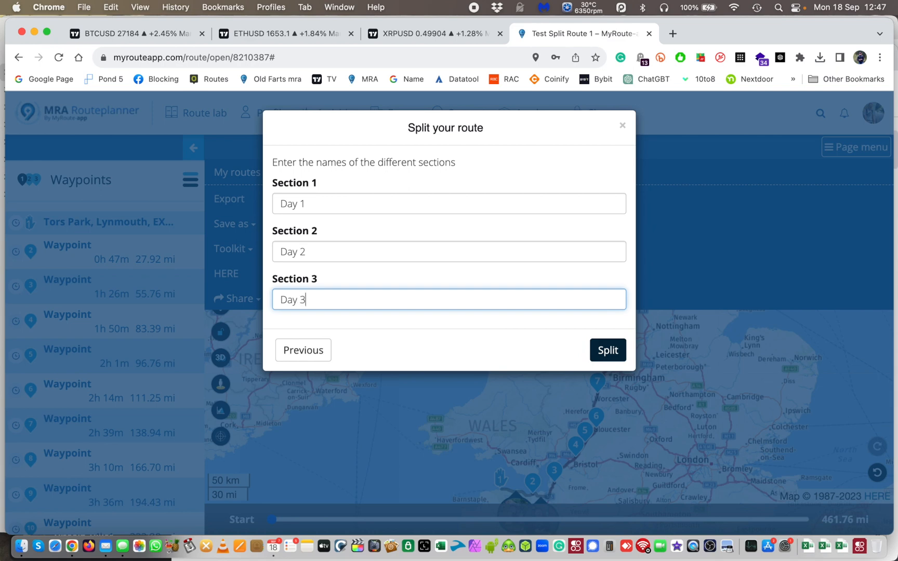
pyautogui.moveTo(502, 388)
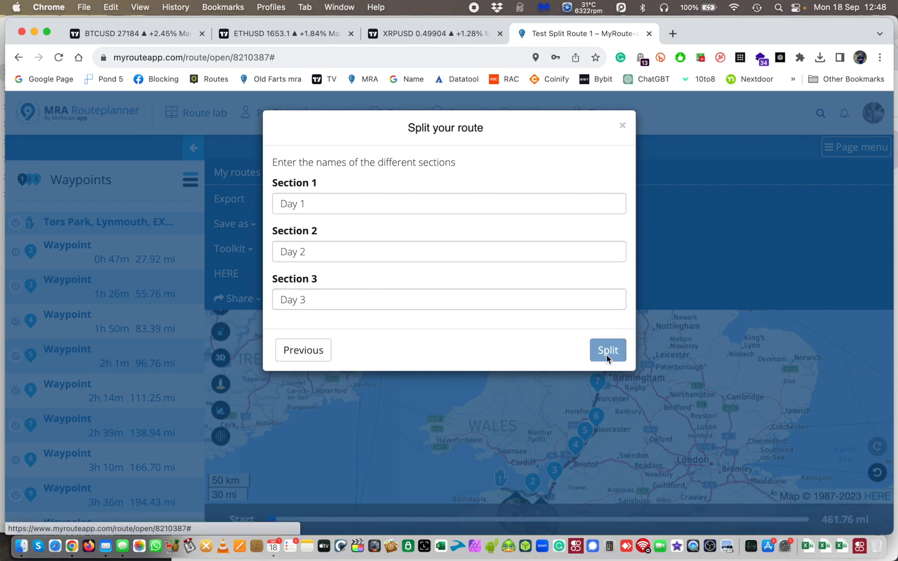
# Split the route into the three daily routes and dismiss the success message
pyautogui.click(607, 350)
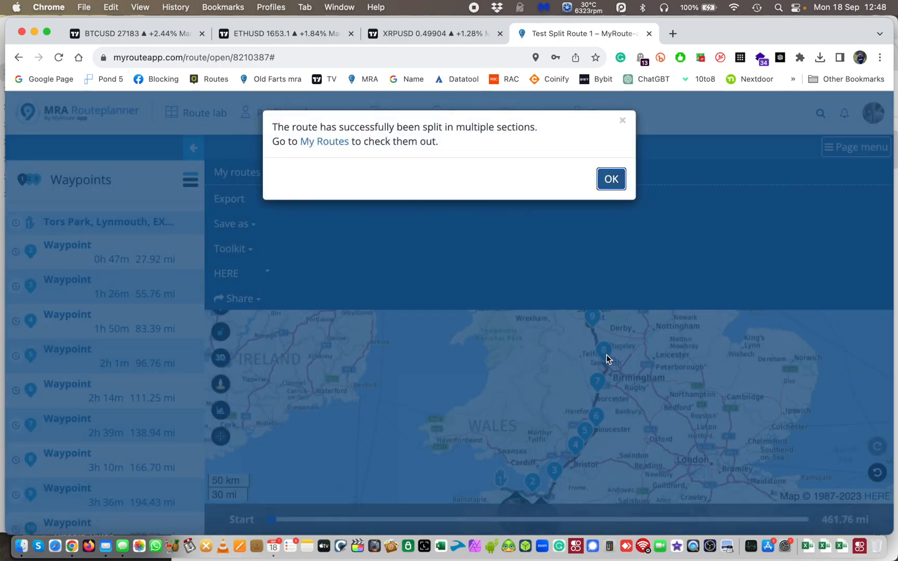
pyautogui.click(610, 178)
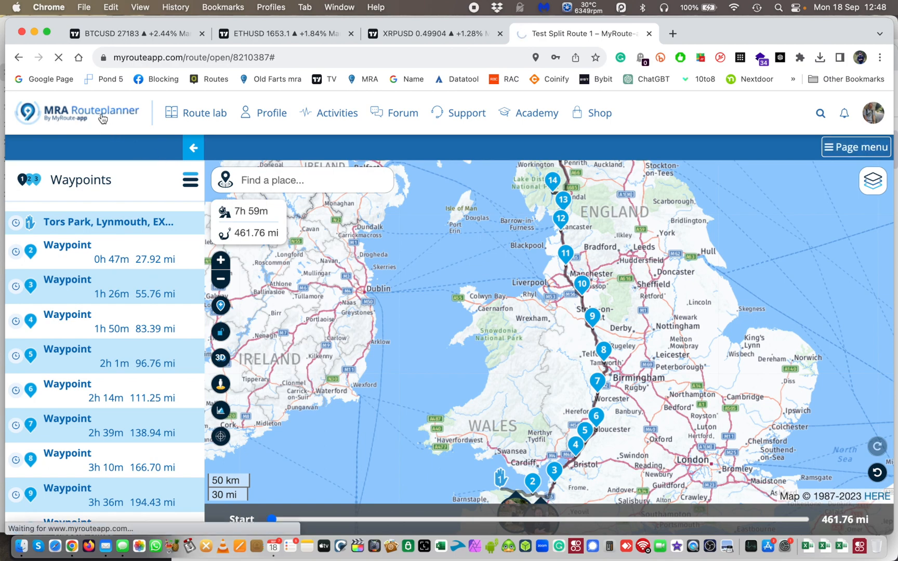
# Return to the saved Routes list showing Day 1, Day 2, Day 3 and Test Split Route 1
pyautogui.click(204, 112)
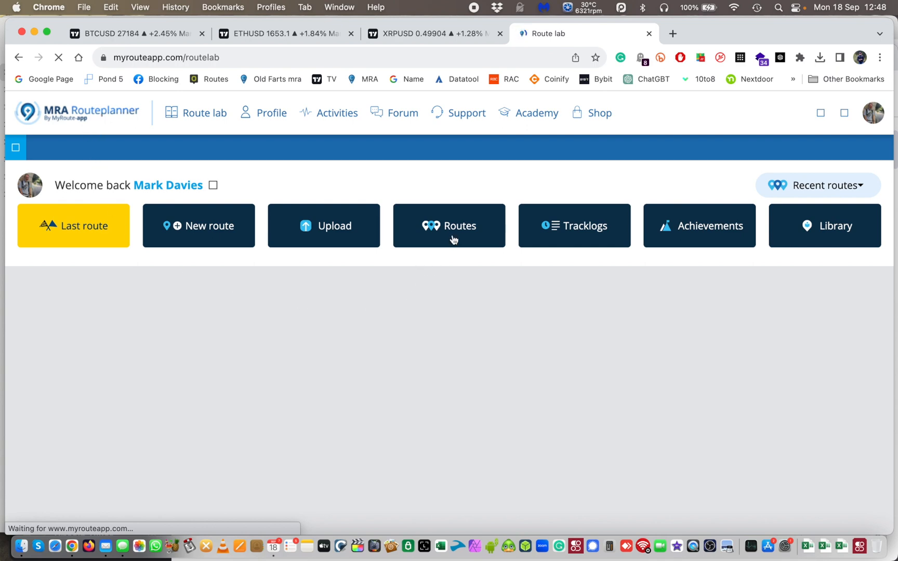
pyautogui.click(449, 225)
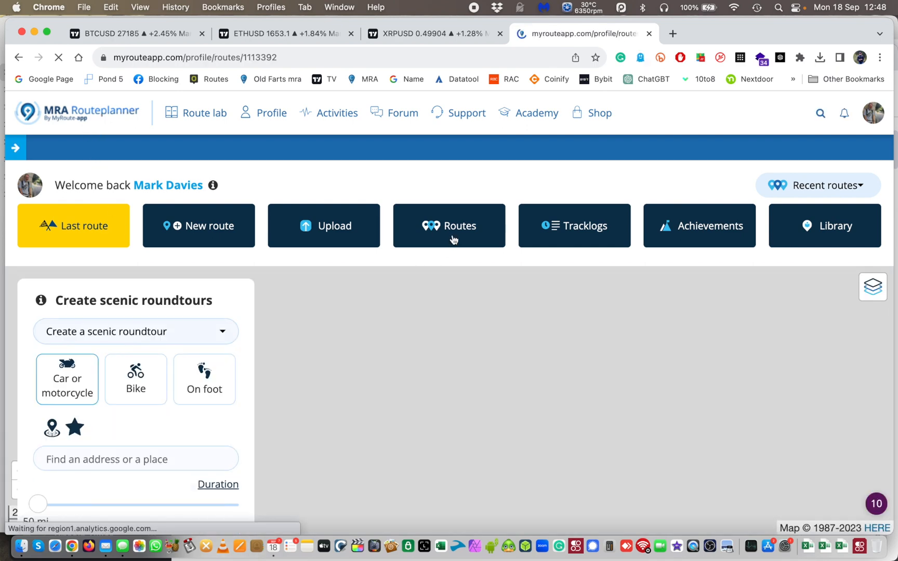
pyautogui.click(449, 226)
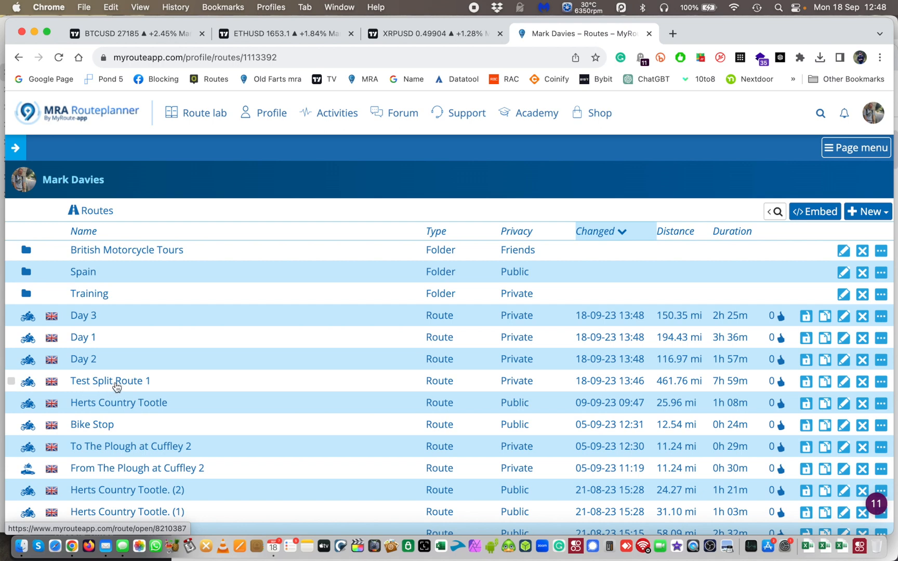
pyautogui.click(110, 380)
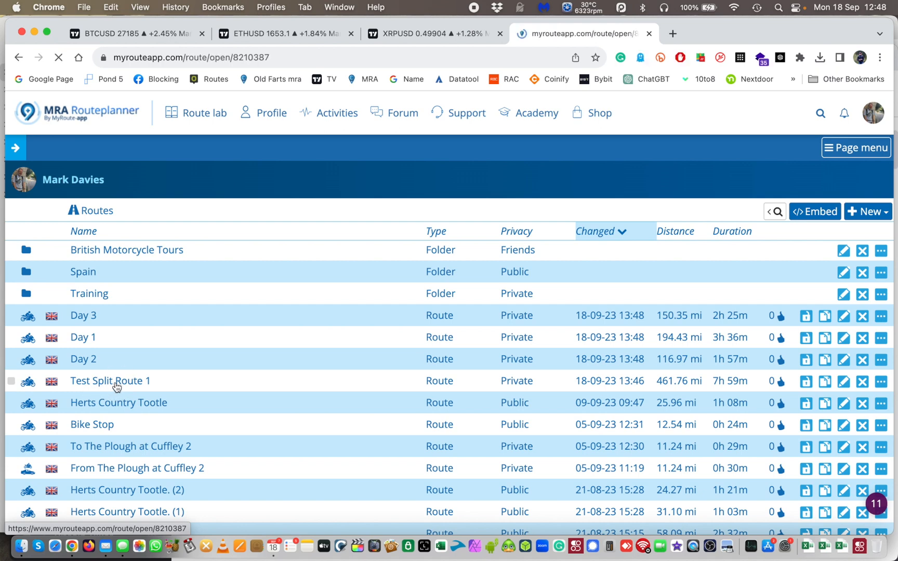
pyautogui.click(109, 380)
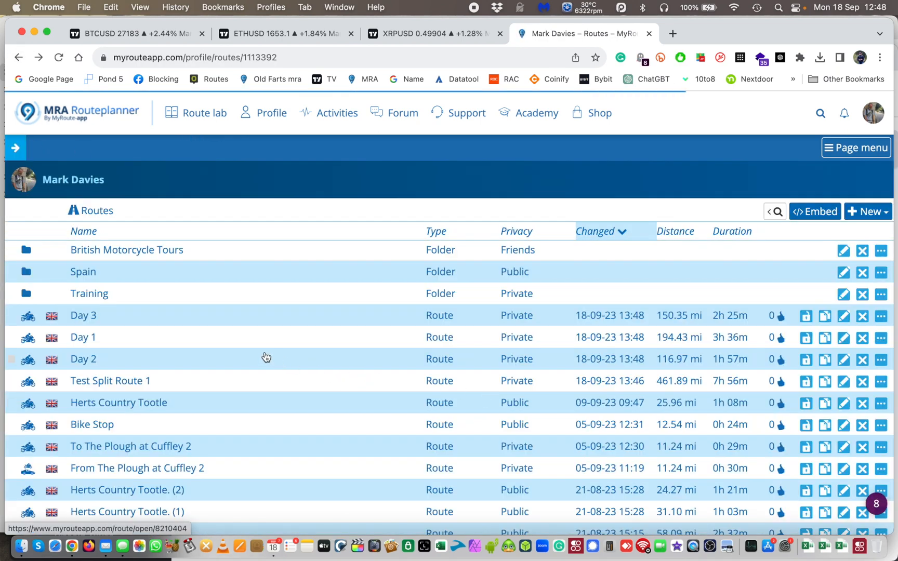
pyautogui.moveTo(131, 356)
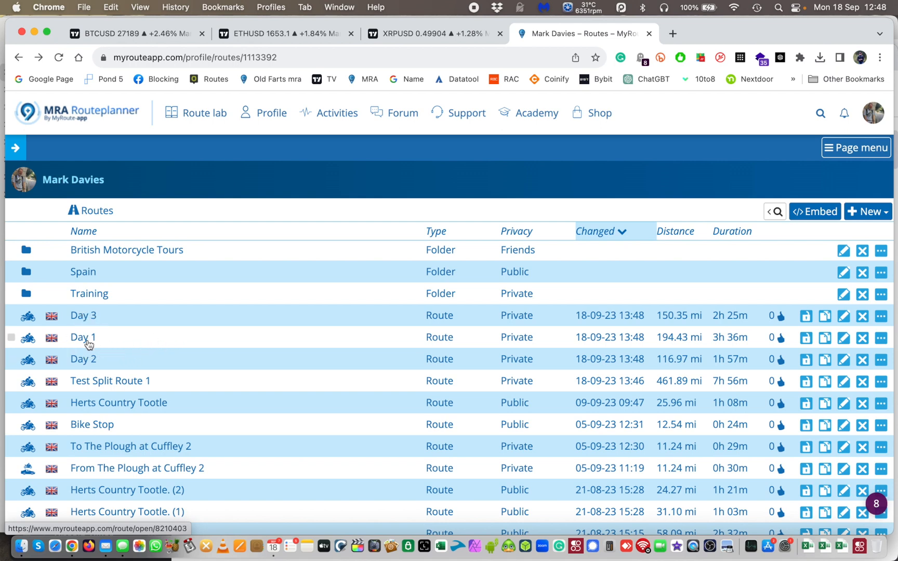
# Open the Day 1 route and its Route-information from the Page menu
pyautogui.click(83, 338)
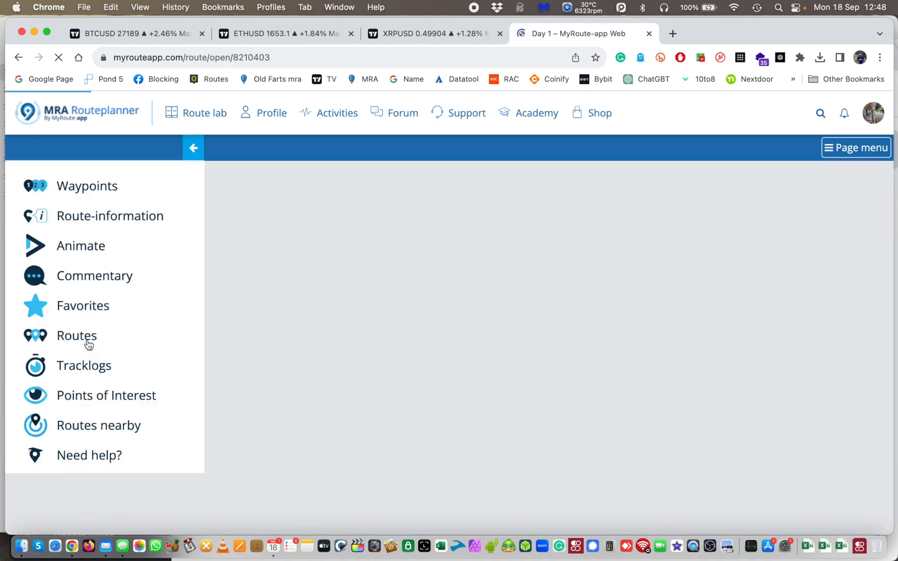
pyautogui.click(86, 186)
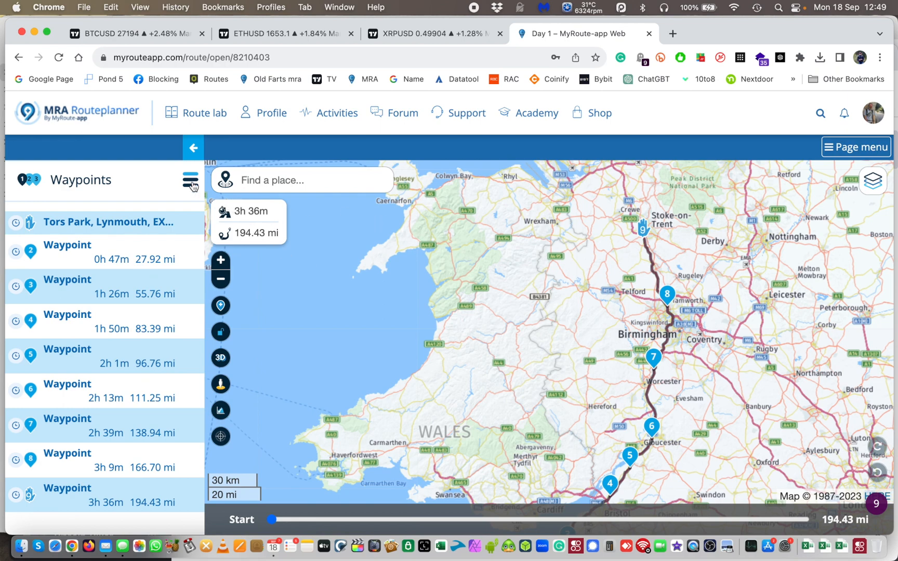
pyautogui.click(189, 182)
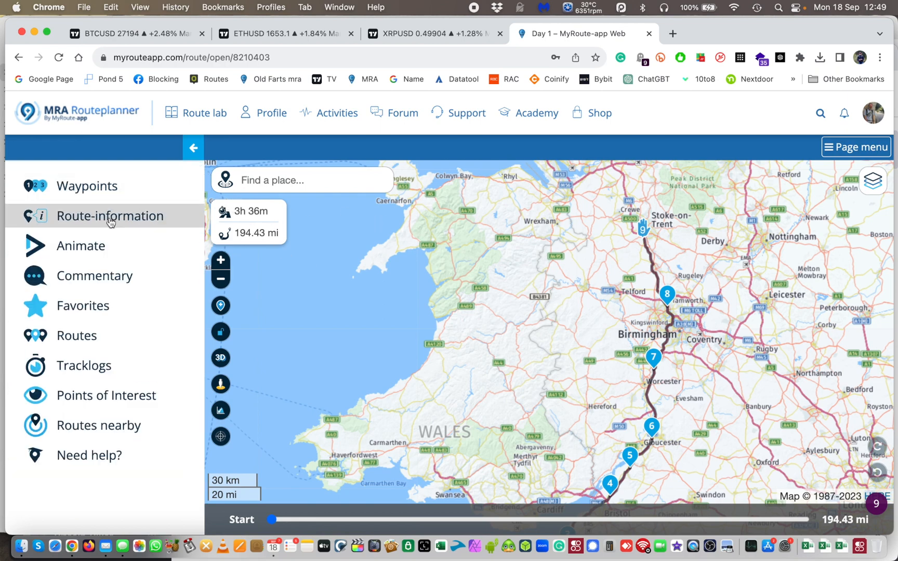
pyautogui.click(110, 216)
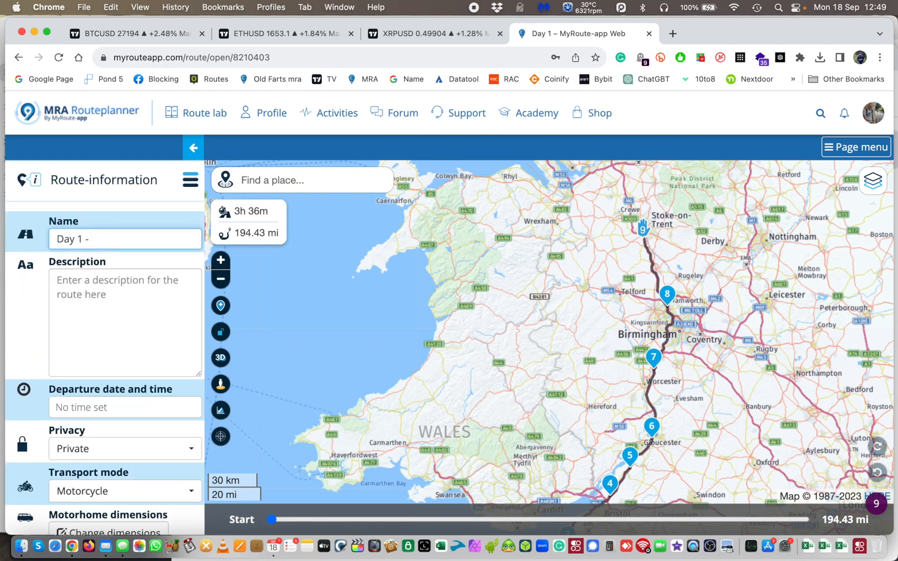
# Extend the Name field to 'Day 1 - Devon to Stoke On Trent'
pyautogui.write('Devon to')
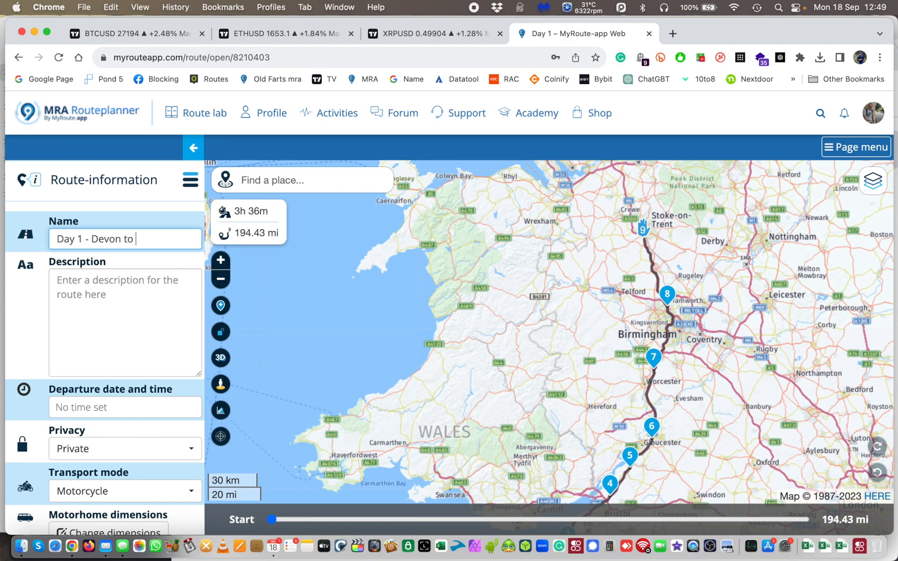
pyautogui.write('Stok')
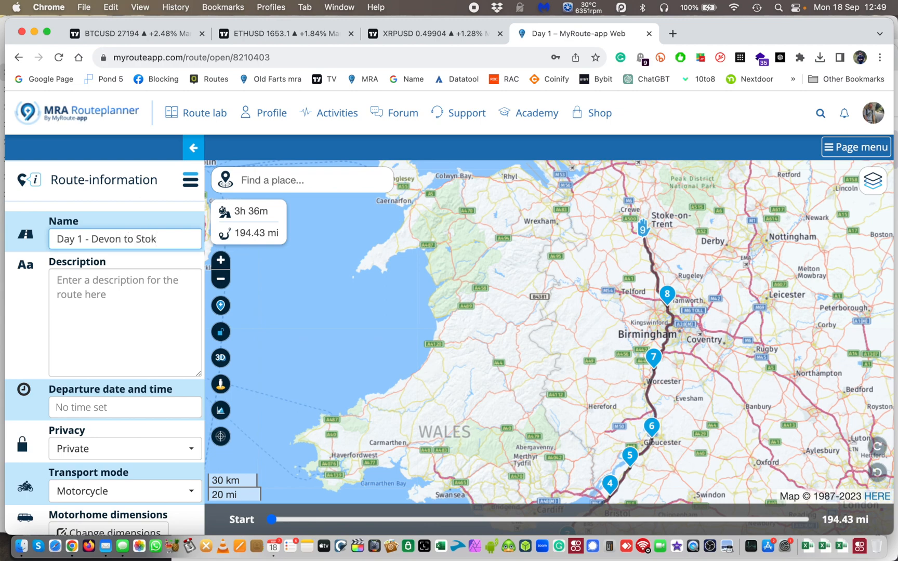
pyautogui.write('e')
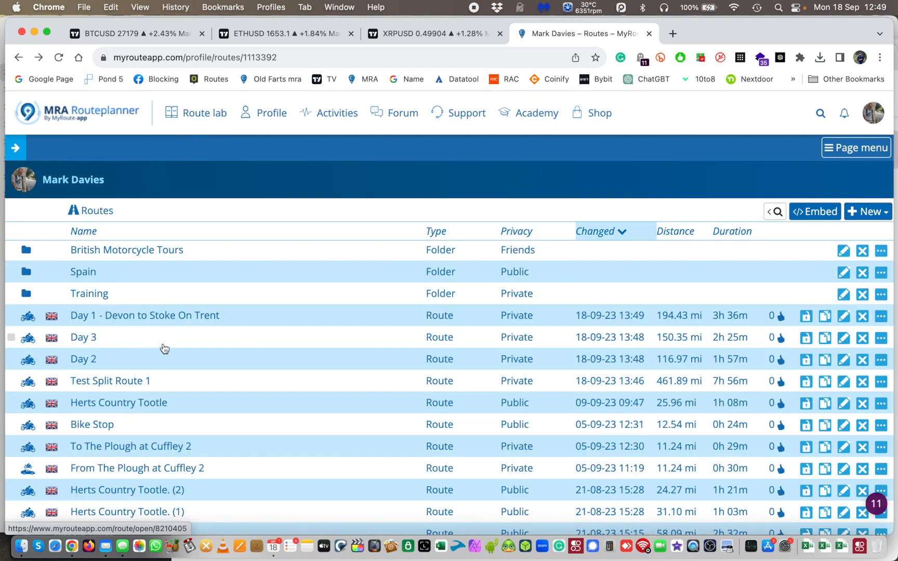
pyautogui.moveTo(153, 358)
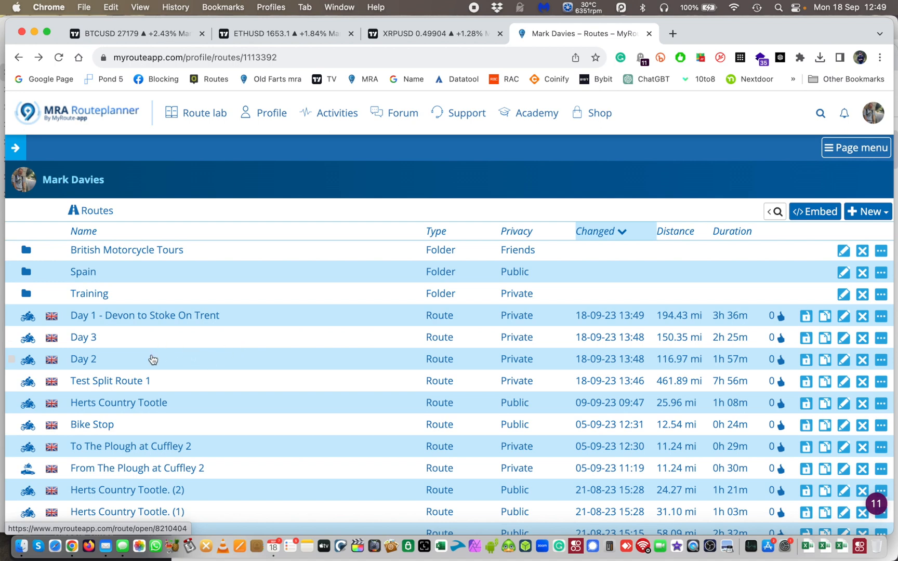
pyautogui.moveTo(93, 366)
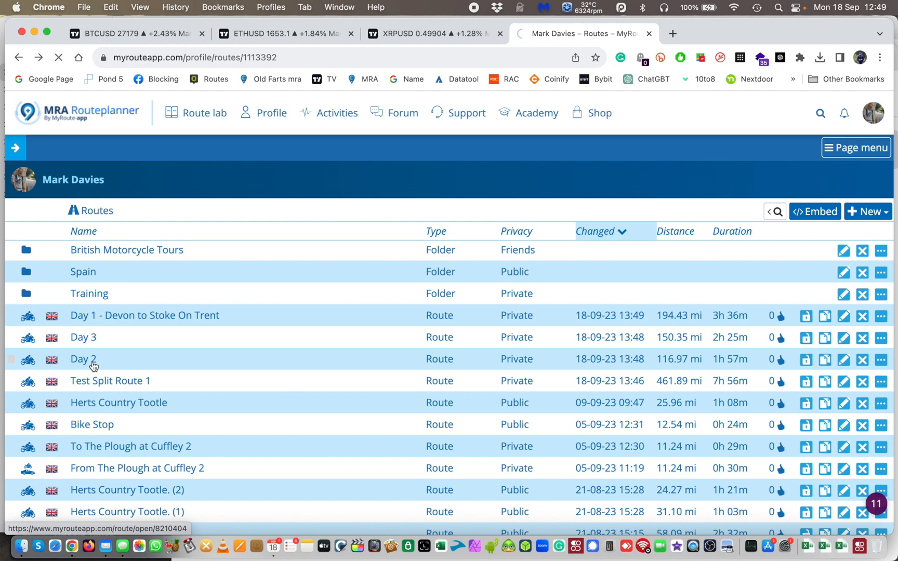
# Open Day 2 and show its Stoke-on-Trent to Windermere waypoints, 116.97 miles, 1h 52m
pyautogui.click(82, 358)
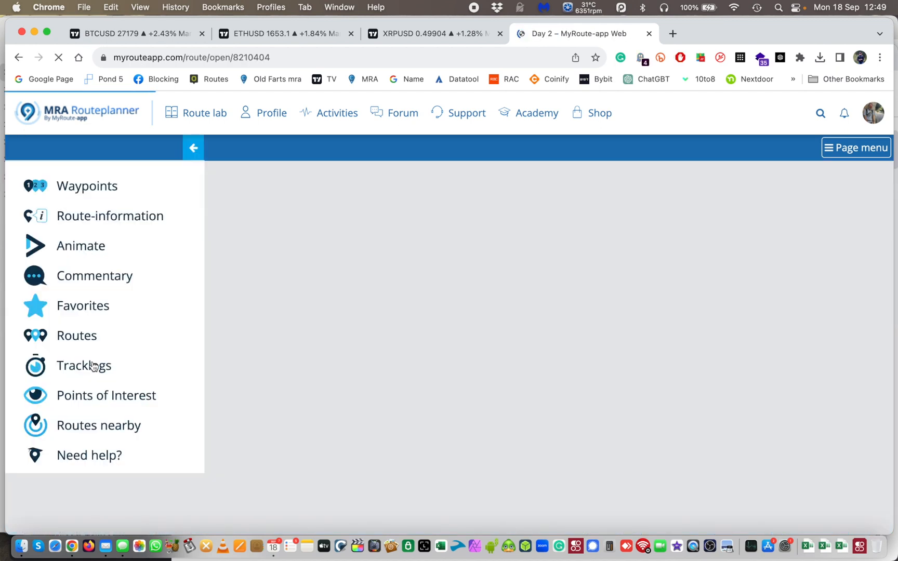
pyautogui.click(86, 186)
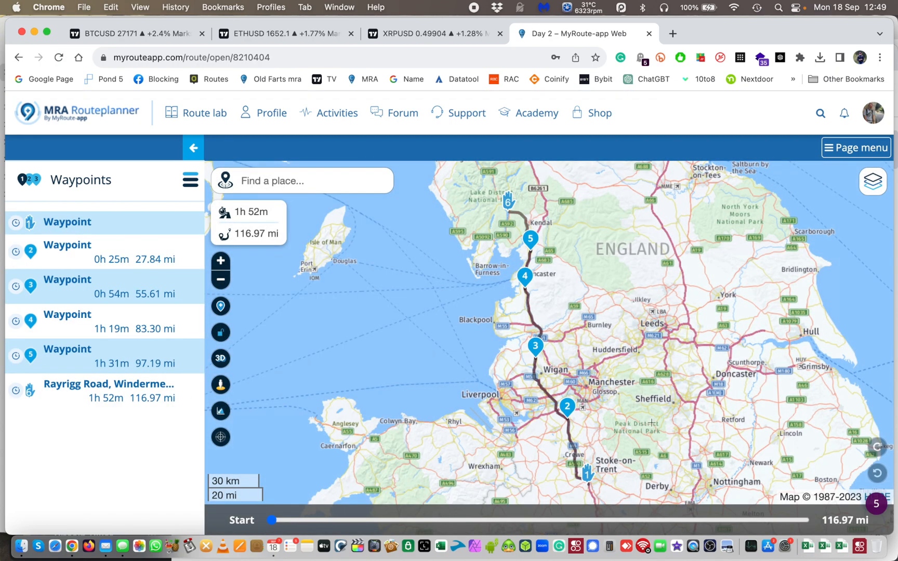
pyautogui.moveTo(589, 481)
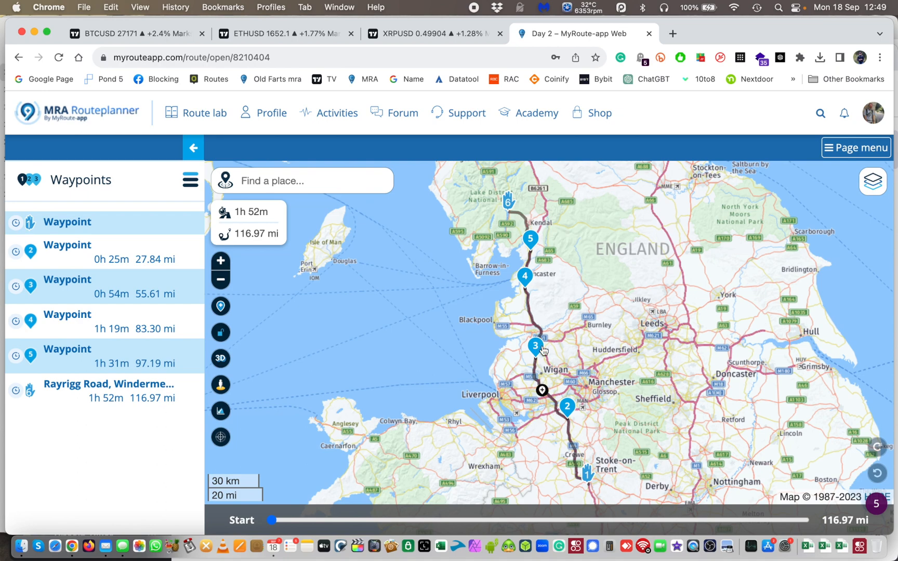
pyautogui.moveTo(635, 344)
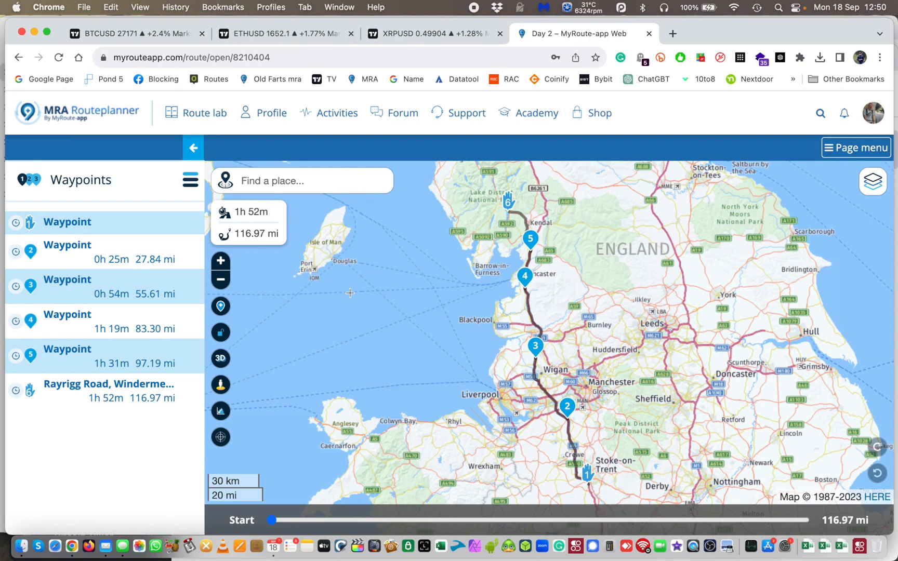
pyautogui.moveTo(224, 112)
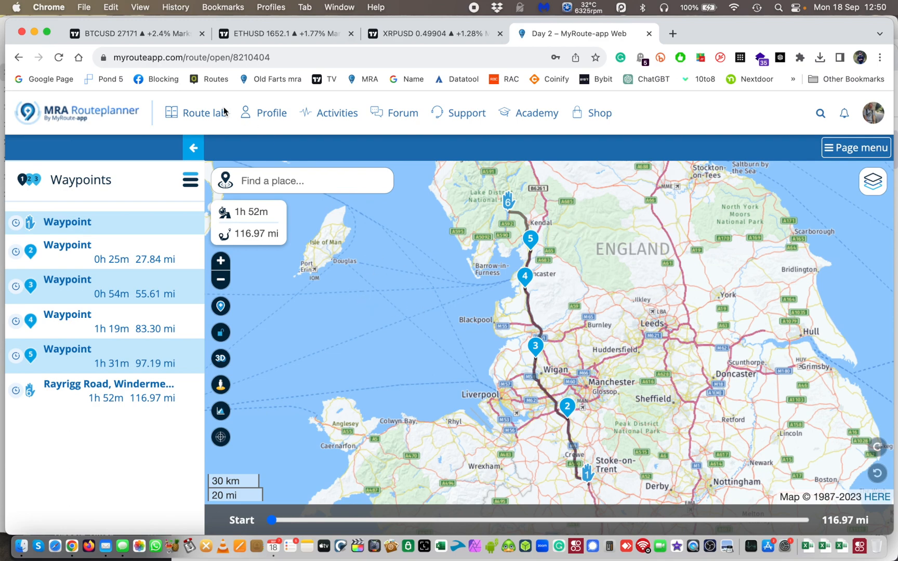
# Return to the saved Routes list showing the renamed Day 1 with Day 2 and Day 3
pyautogui.click(19, 57)
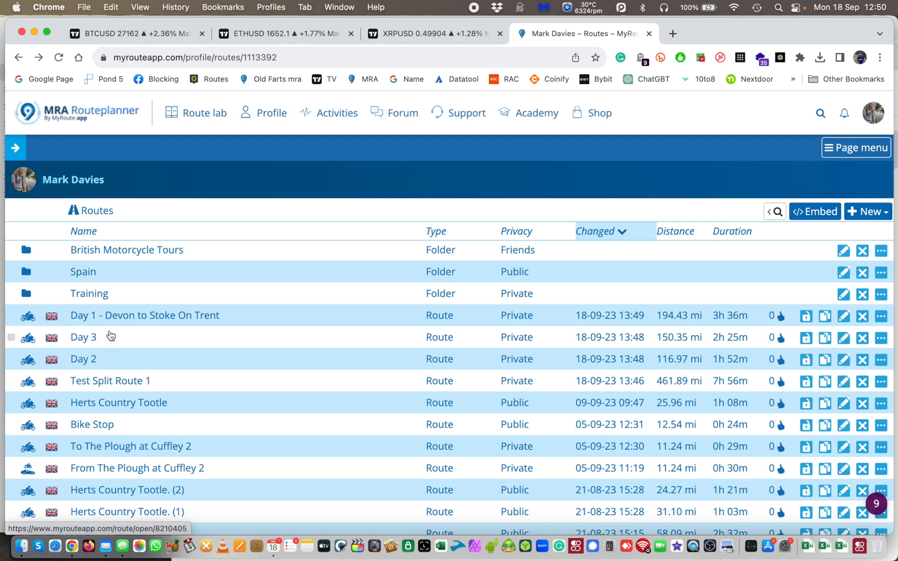
pyautogui.moveTo(134, 360)
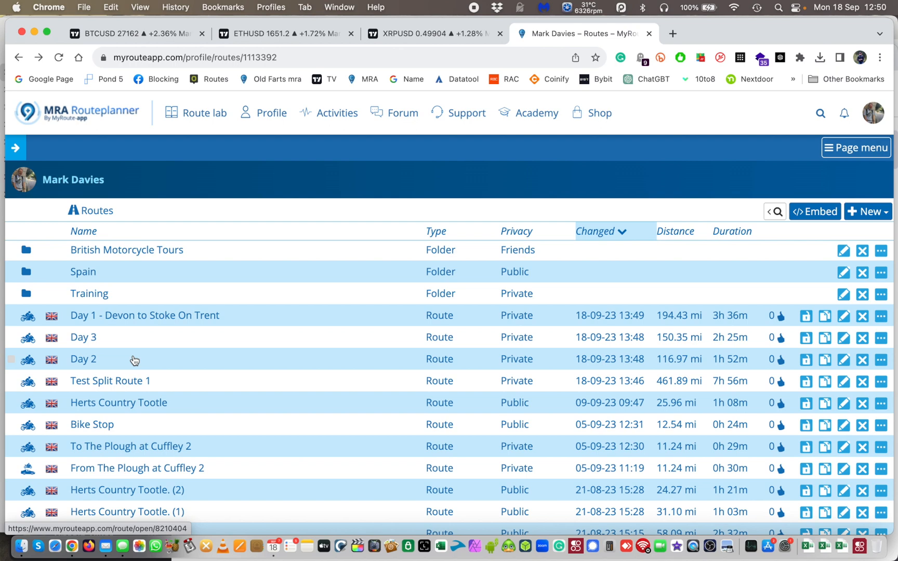
pyautogui.moveTo(183, 348)
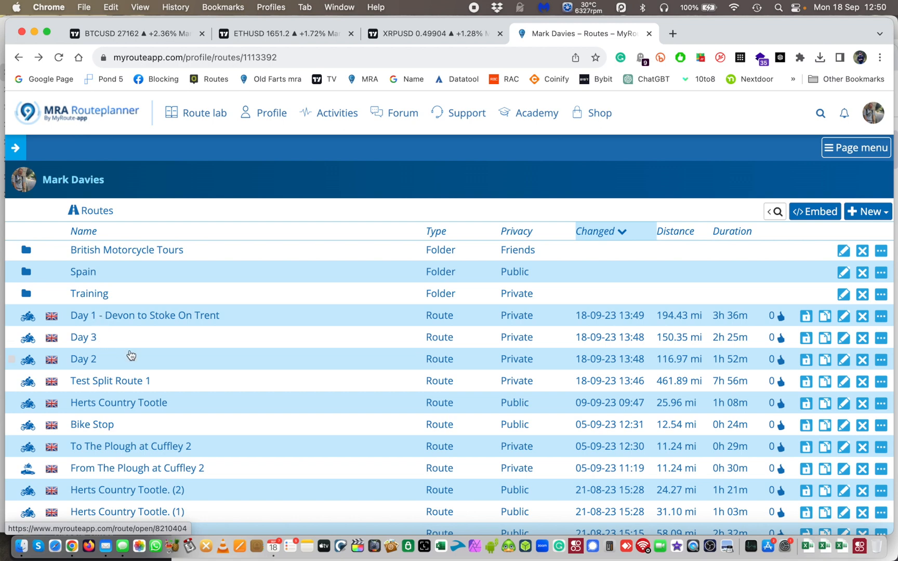
pyautogui.moveTo(165, 363)
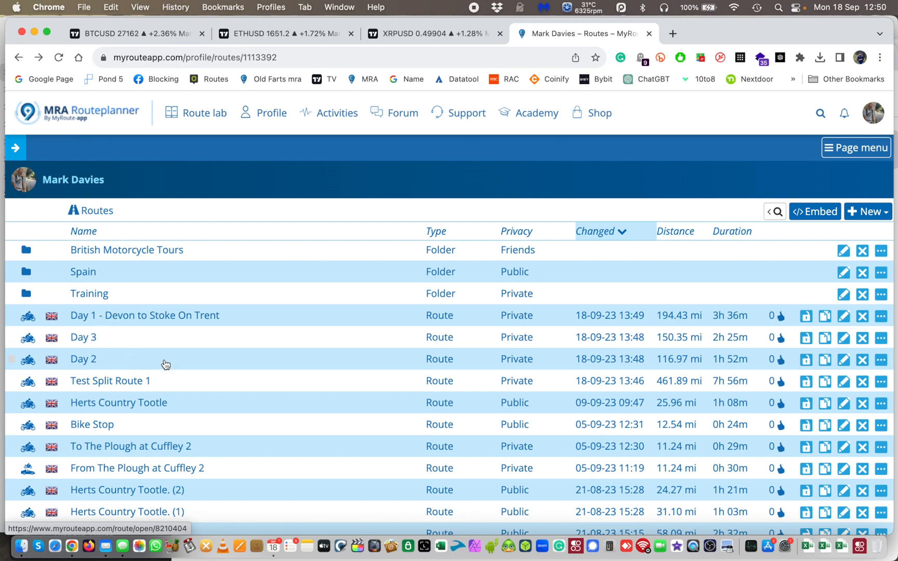
pyautogui.moveTo(162, 368)
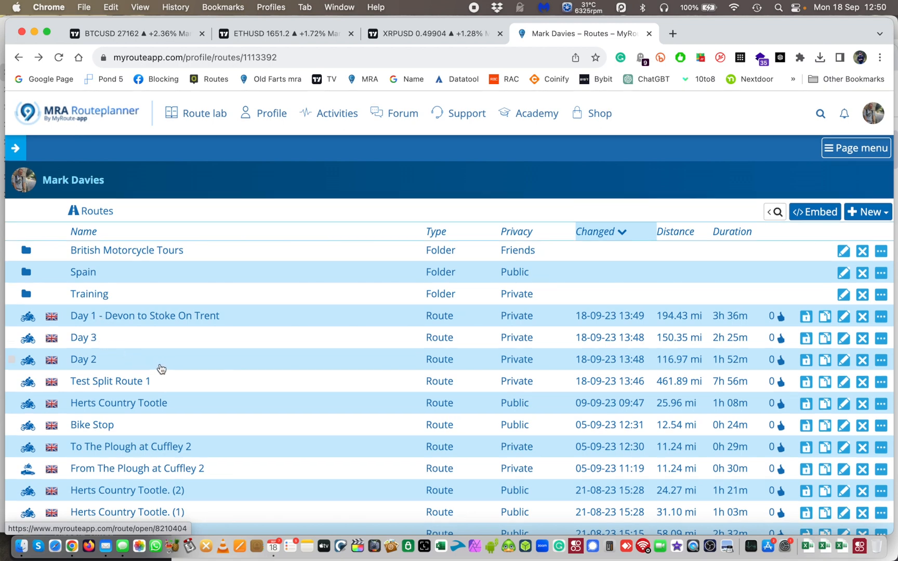
pyautogui.moveTo(267, 361)
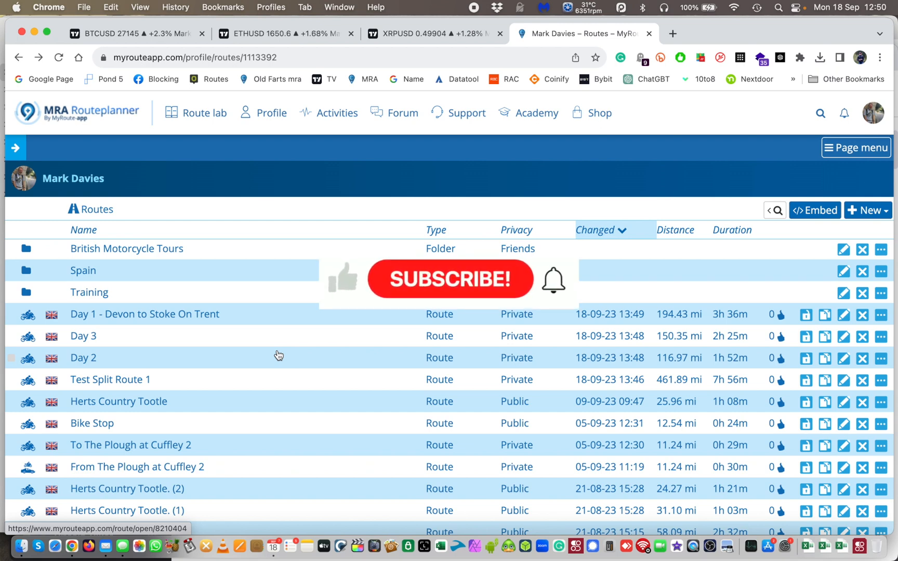
pyautogui.moveTo(414, 289)
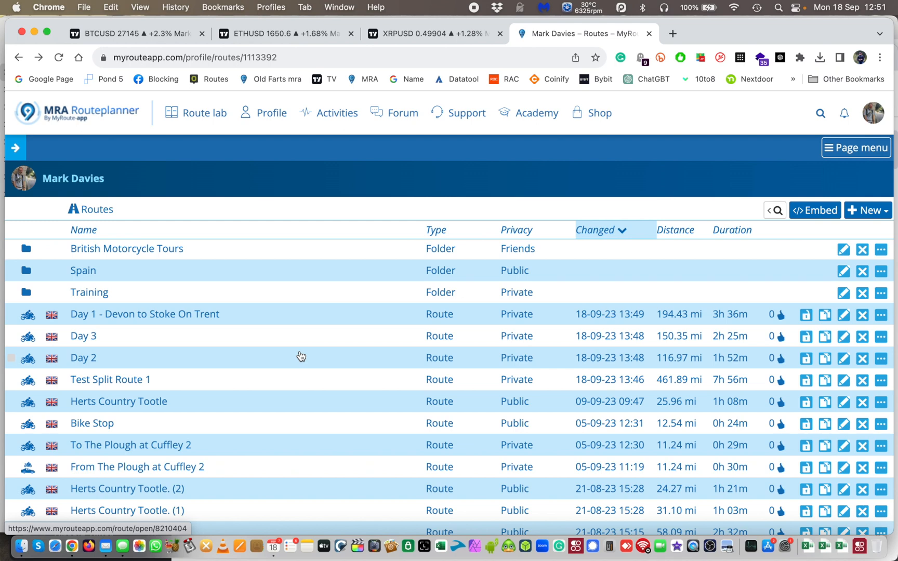
pyautogui.moveTo(207, 355)
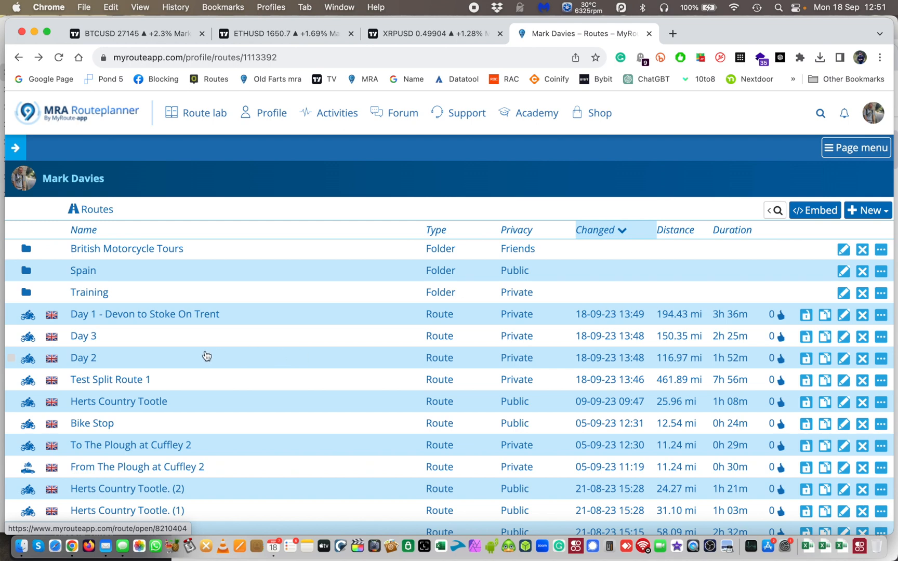
pyautogui.moveTo(187, 357)
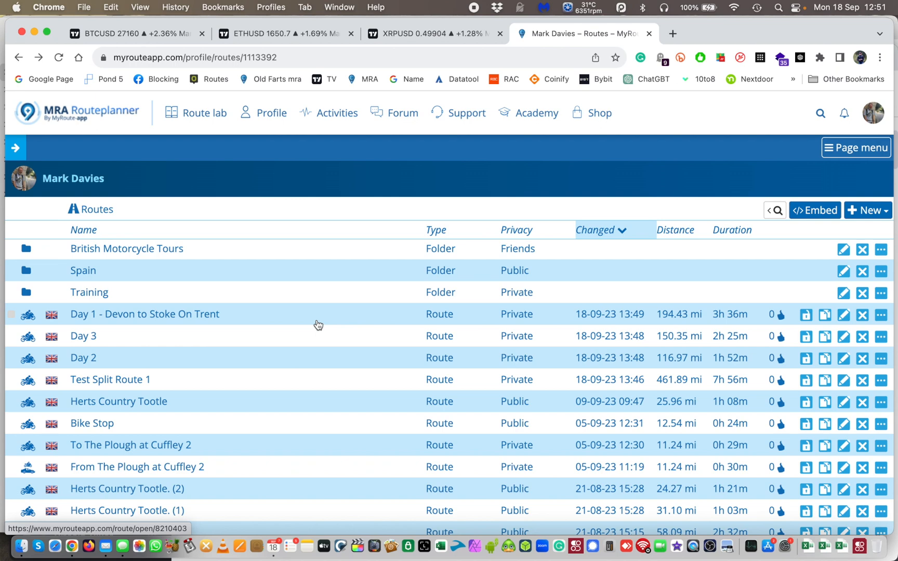
pyautogui.moveTo(291, 321)
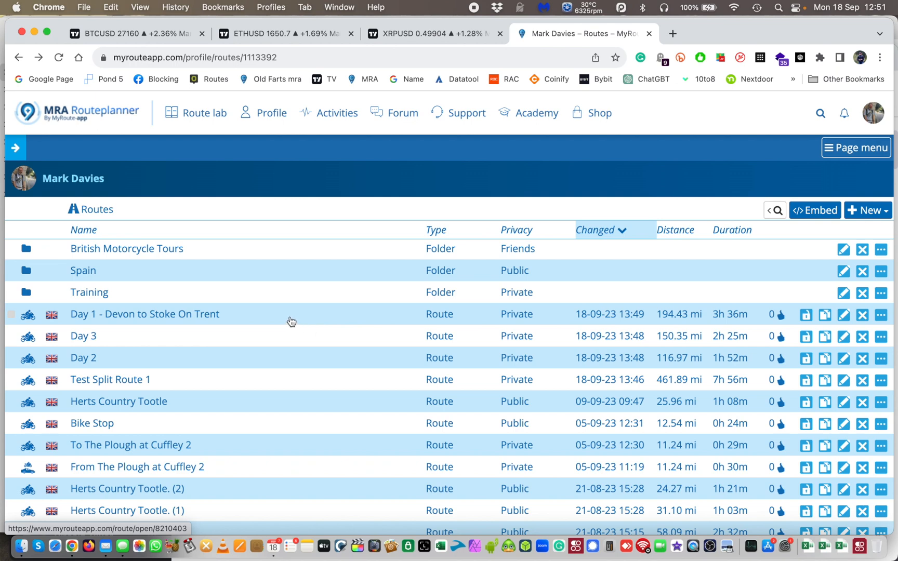